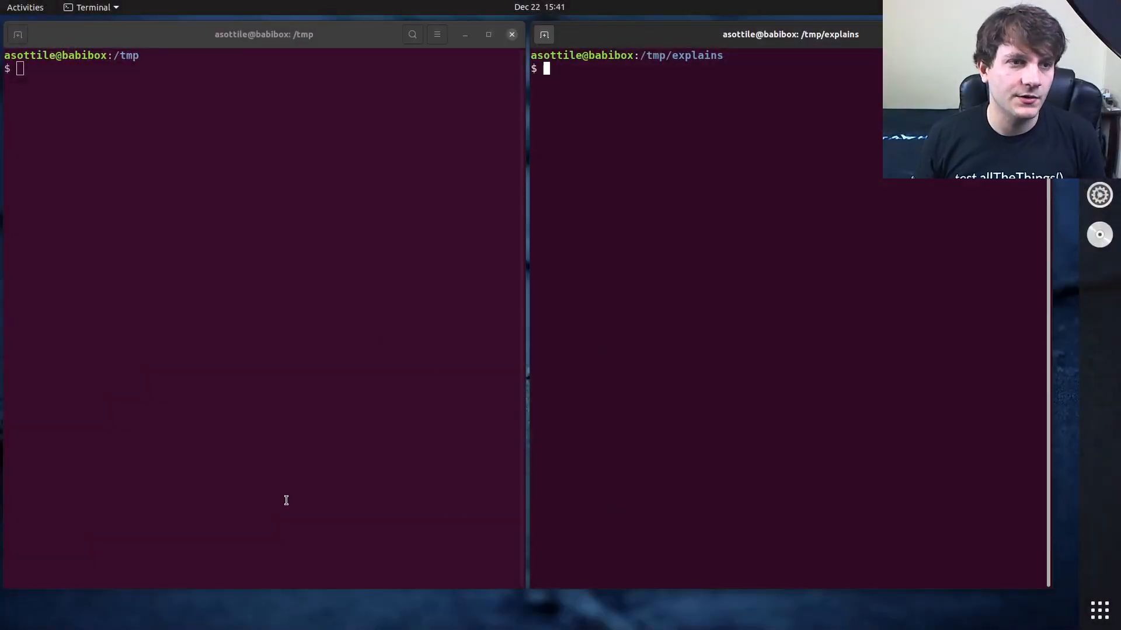
Step: Change into the explains/ directory and launch the python3 interpreter
{"action": "type", "text": "cd explains/"}
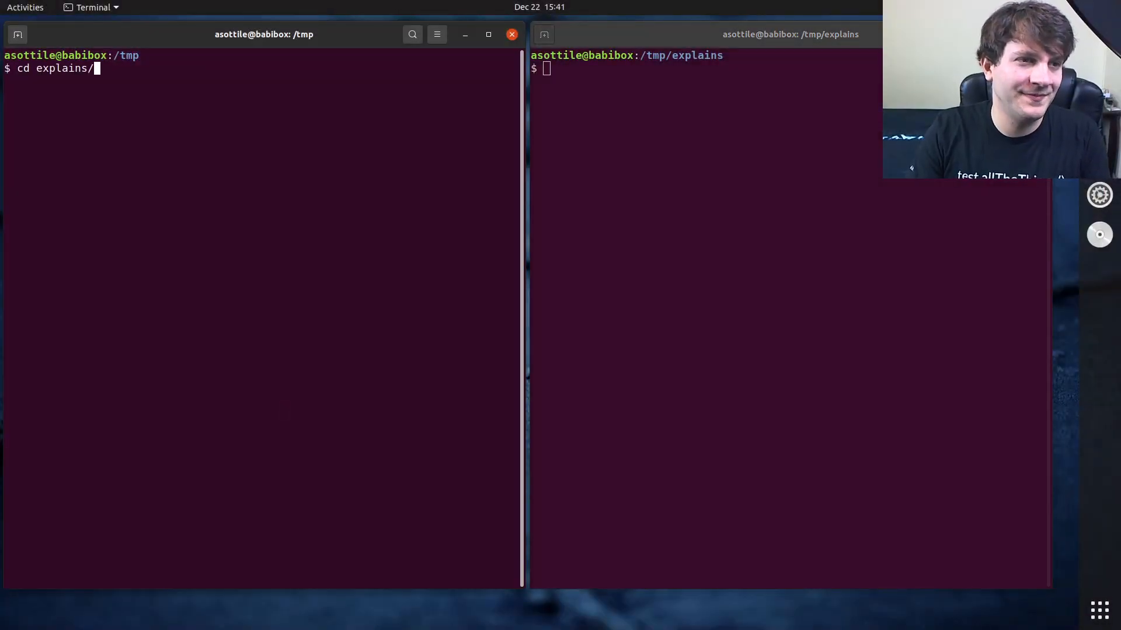
{"action": "type", "text": "babi"}
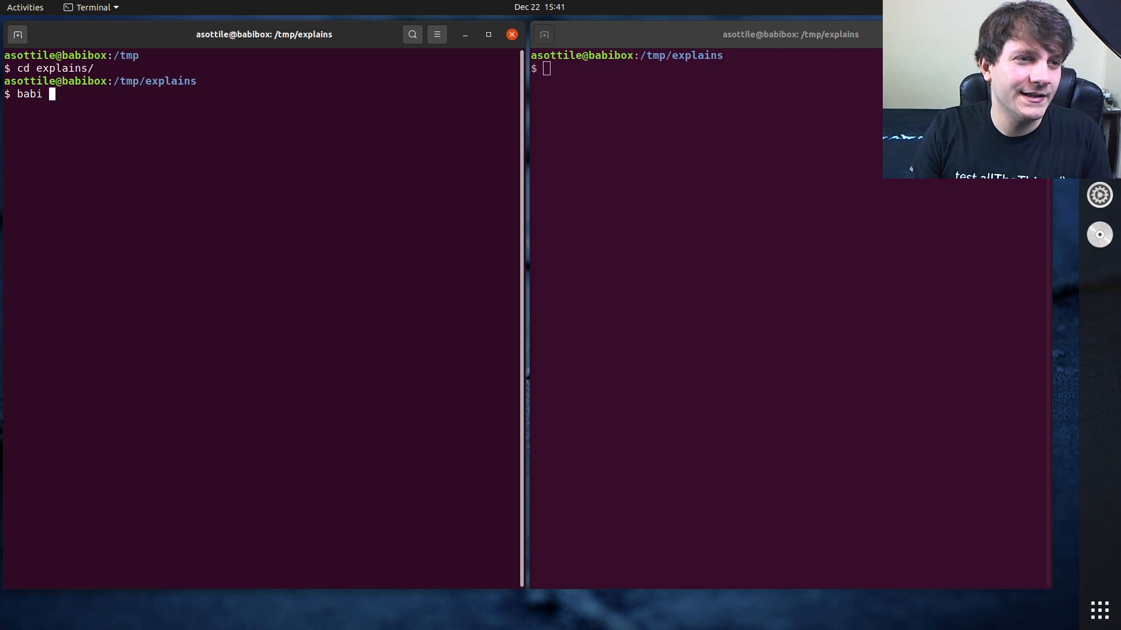
{"action": "type", "text": "python3"}
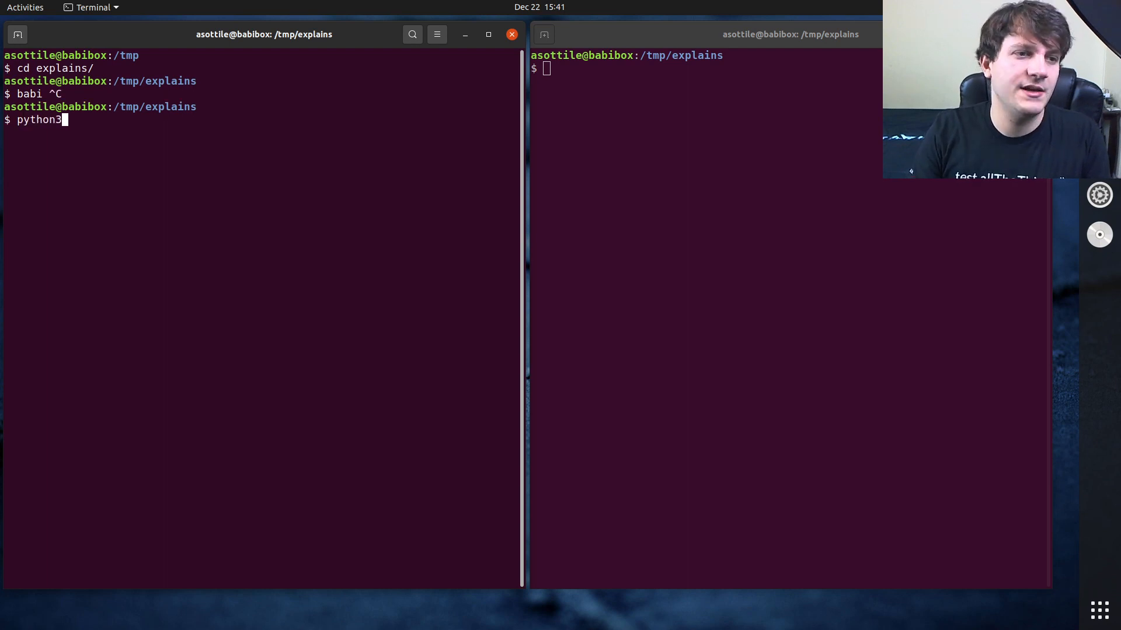
{"action": "key", "text": "Return"}
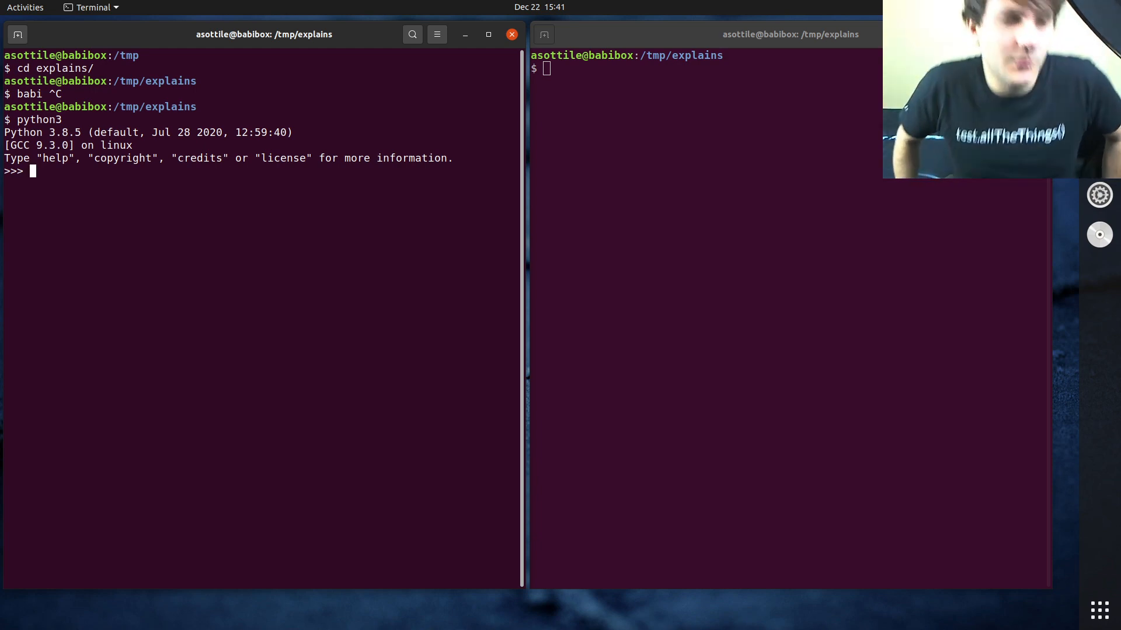
Step: Import collections and create an empty deque d
{"action": "type", "text": "import collections"}
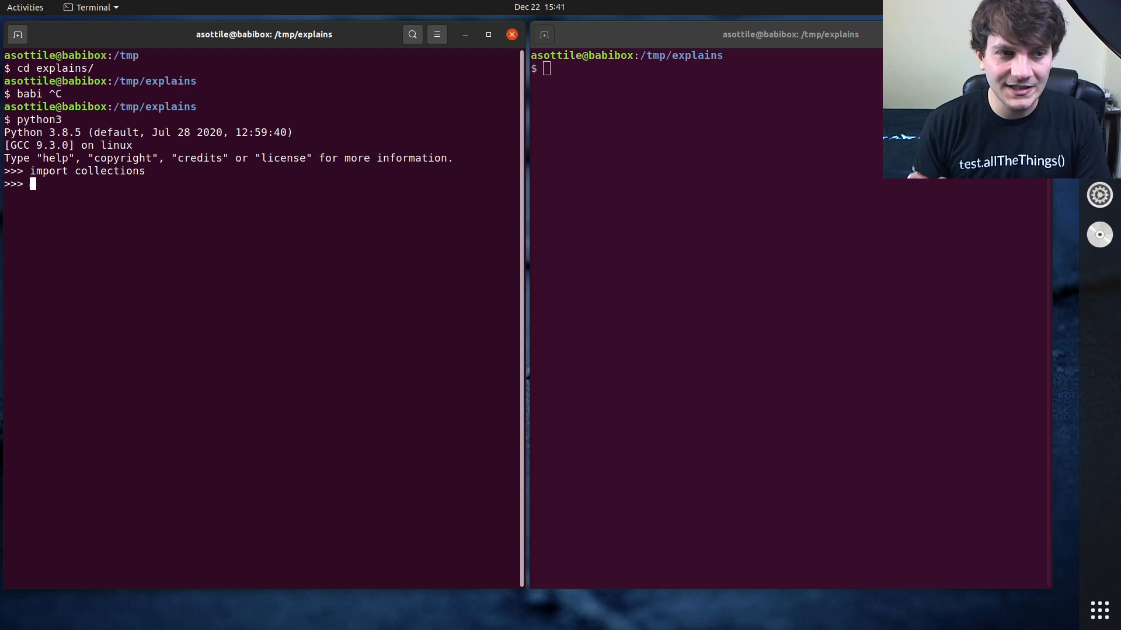
{"action": "type", "text": "collections.deque"}
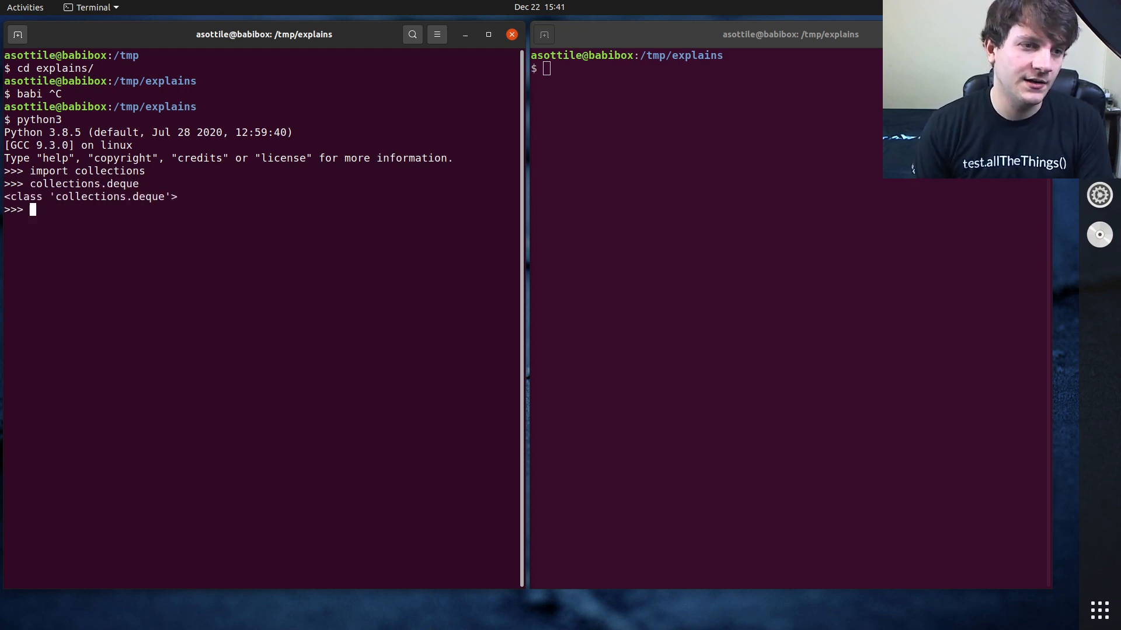
{"action": "type", "text": "collections.deque()"}
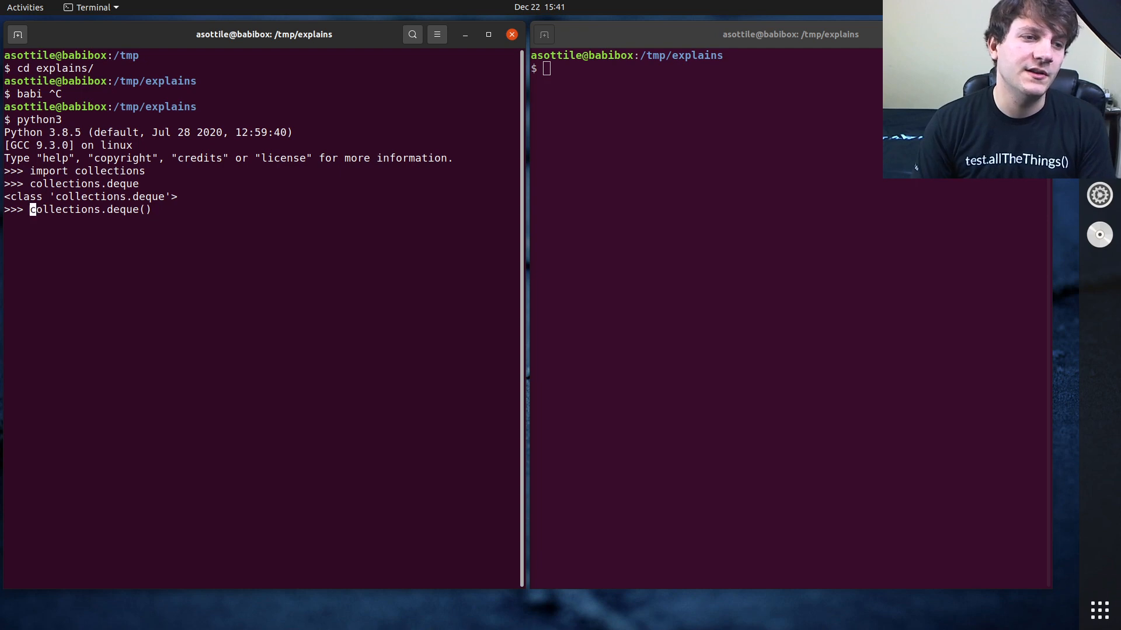
{"action": "type", "text": "d = "}
{"action": "key", "text": "Return"}
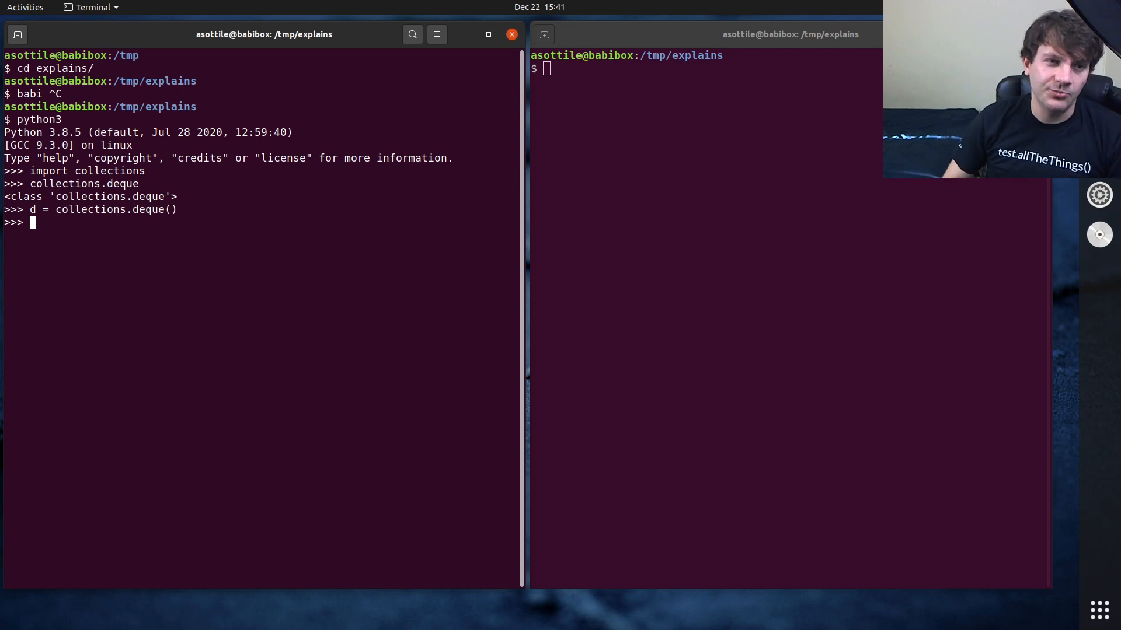
Step: Rebuild d as collections.deque((1, 2, 3)) and confirm it shows deque([1, 2, 3])
{"action": "type", "text": "d"}
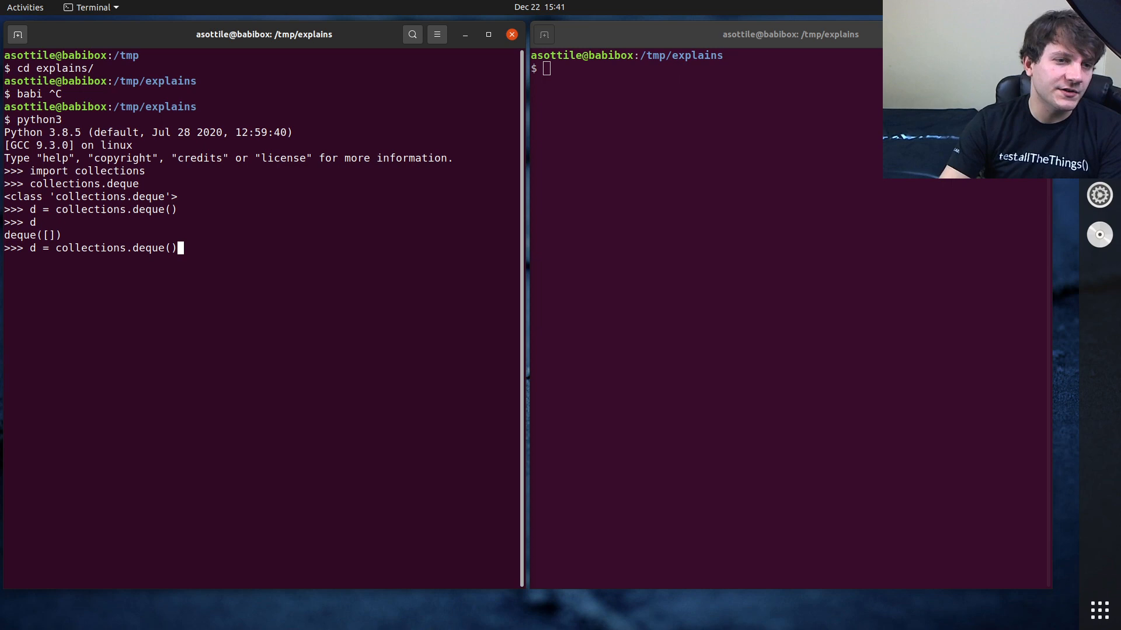
{"action": "type", "text": "(1, 2"}
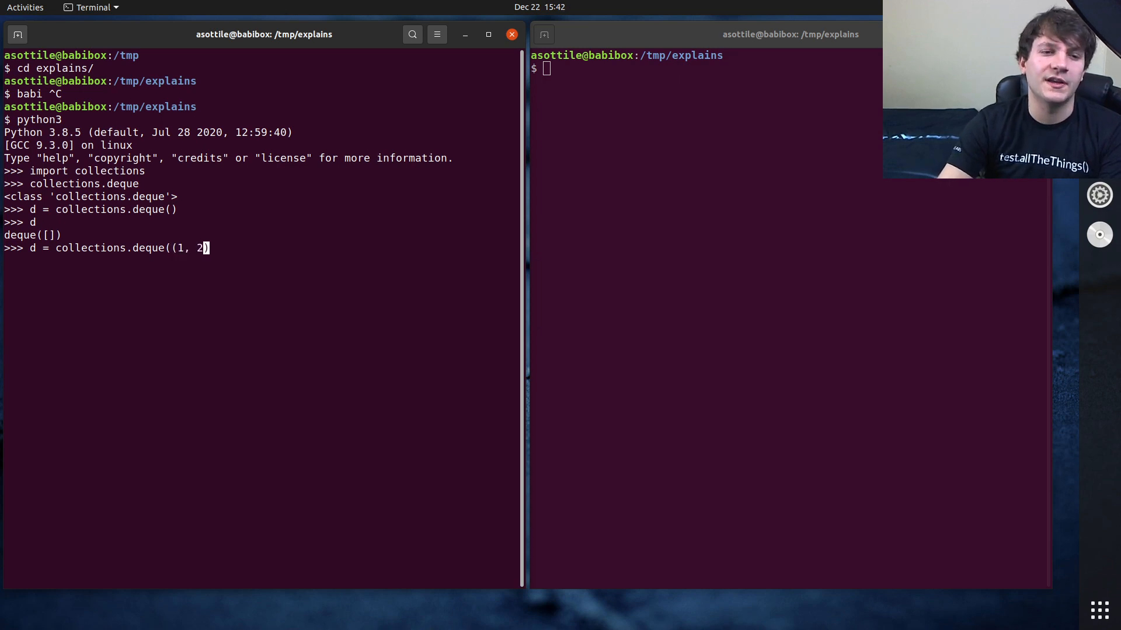
{"action": "key", "text": "Return"}
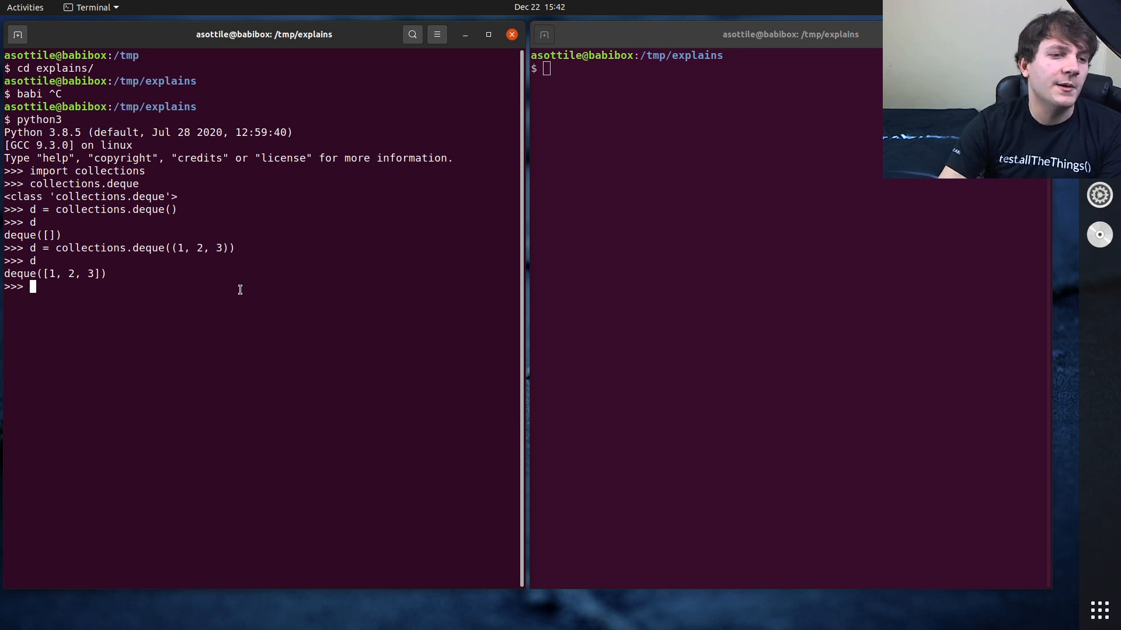
Step: Pop 3 off deque d, then build list l = [1, 2, 3] and pop it down to [1, 2]
{"action": "type", "text": "d.pop()"}
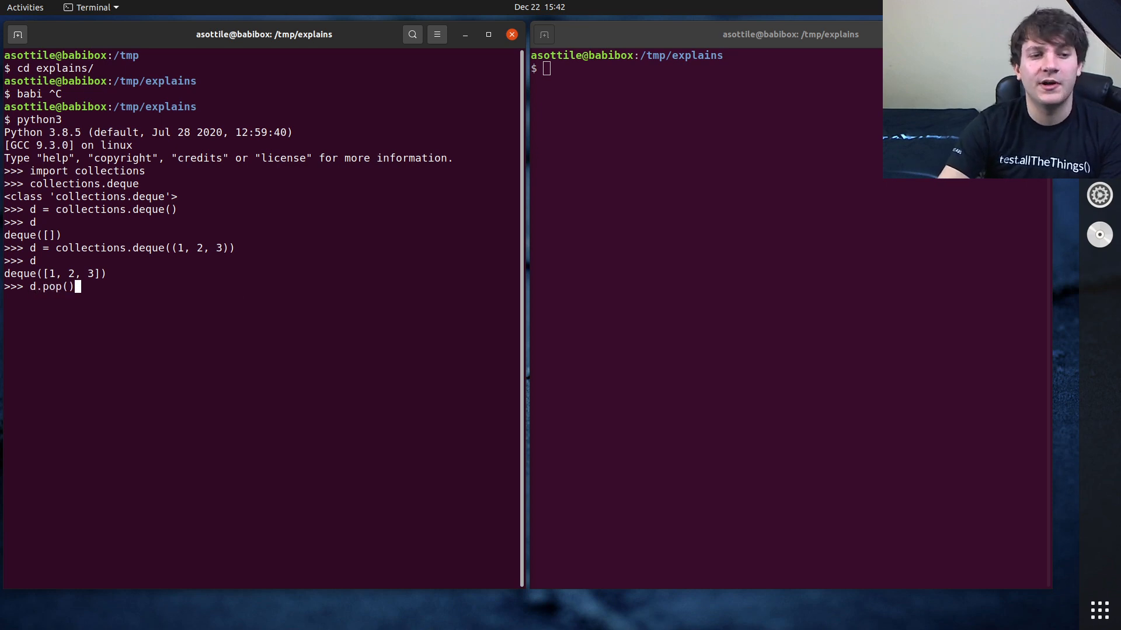
{"action": "key", "text": "Return"}
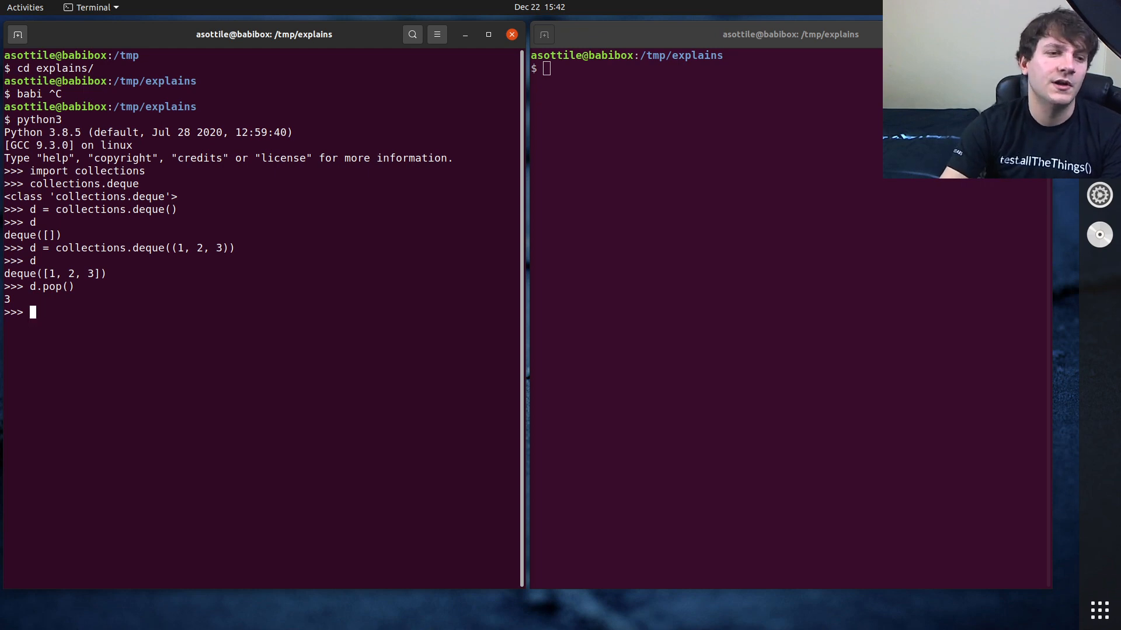
{"action": "type", "text": "l = [1, 2, 3]"}
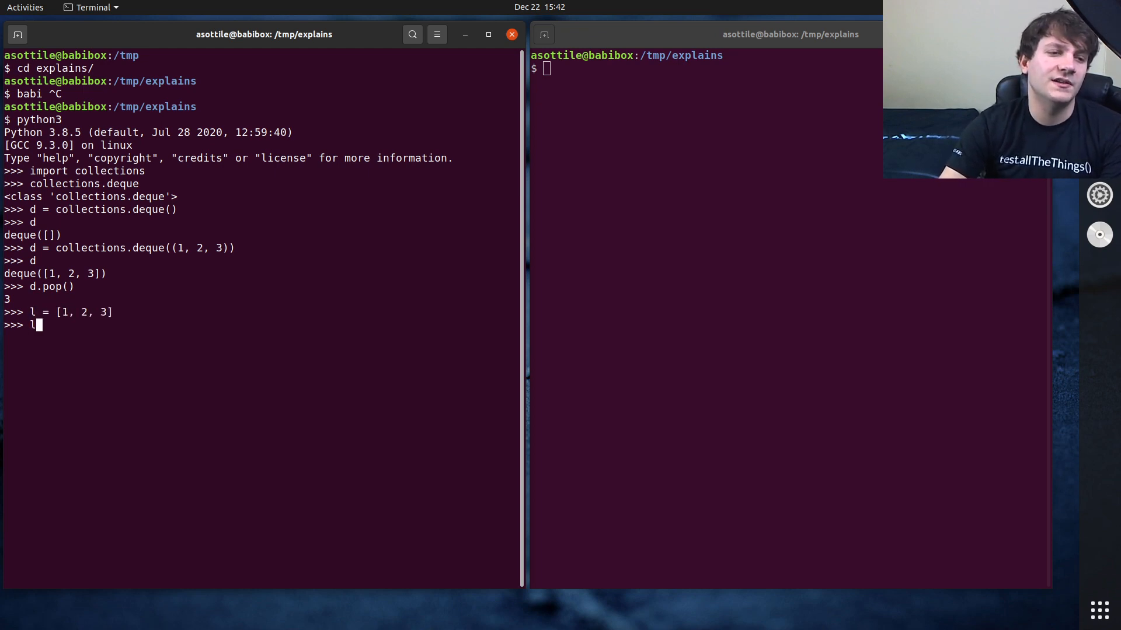
{"action": "type", "text": ".pop"}
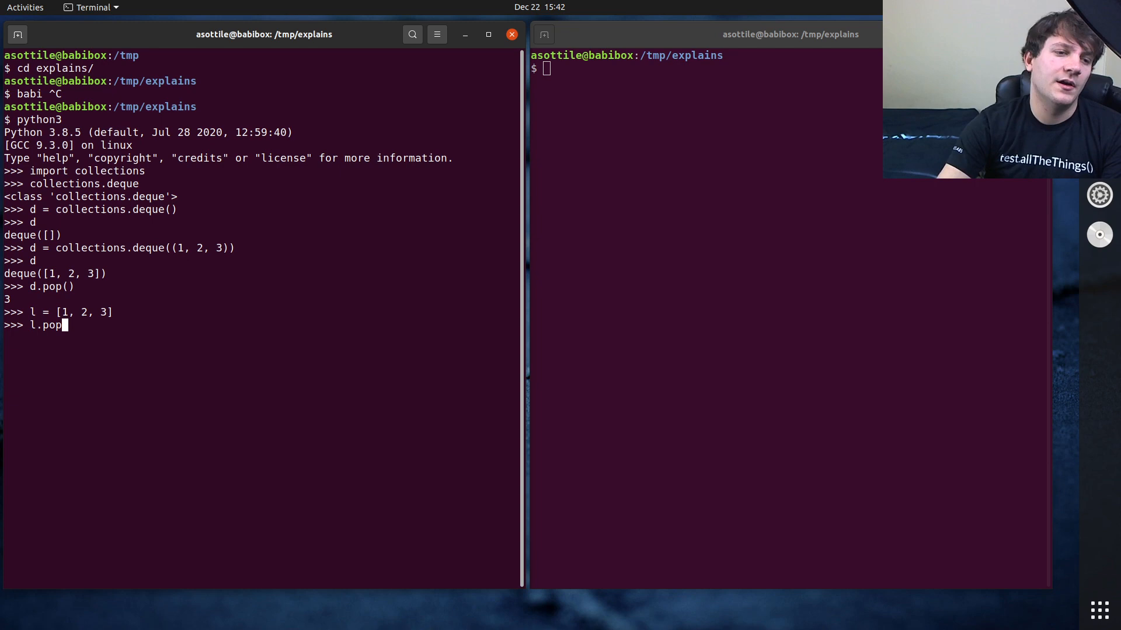
{"action": "key", "text": "Return"}
{"action": "type", "text": "l"}
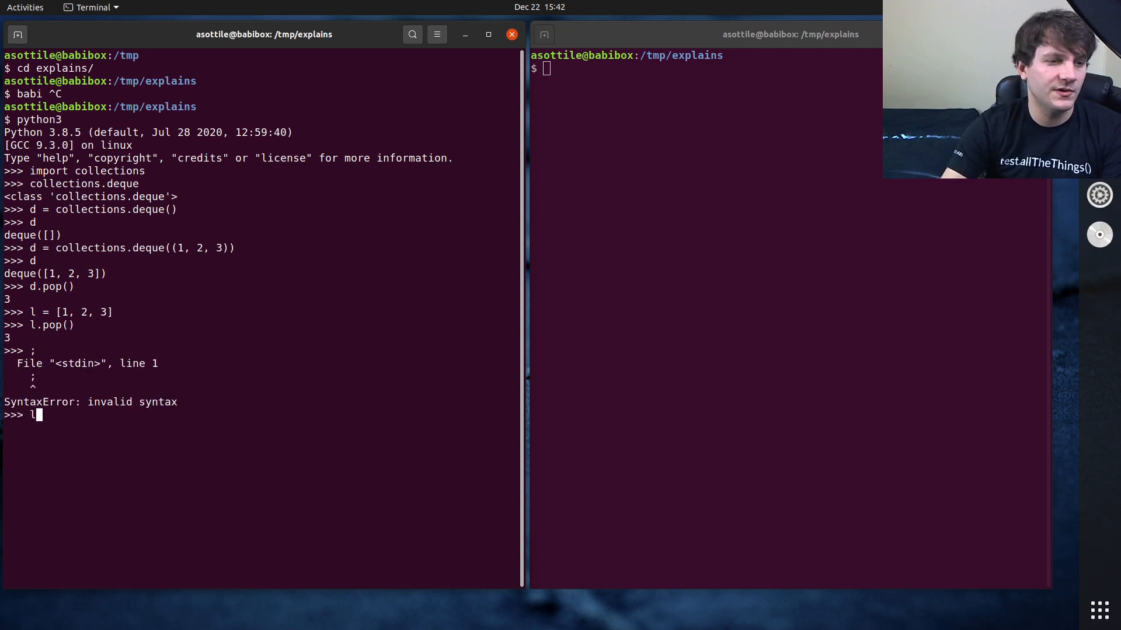
{"action": "key", "text": "Return"}
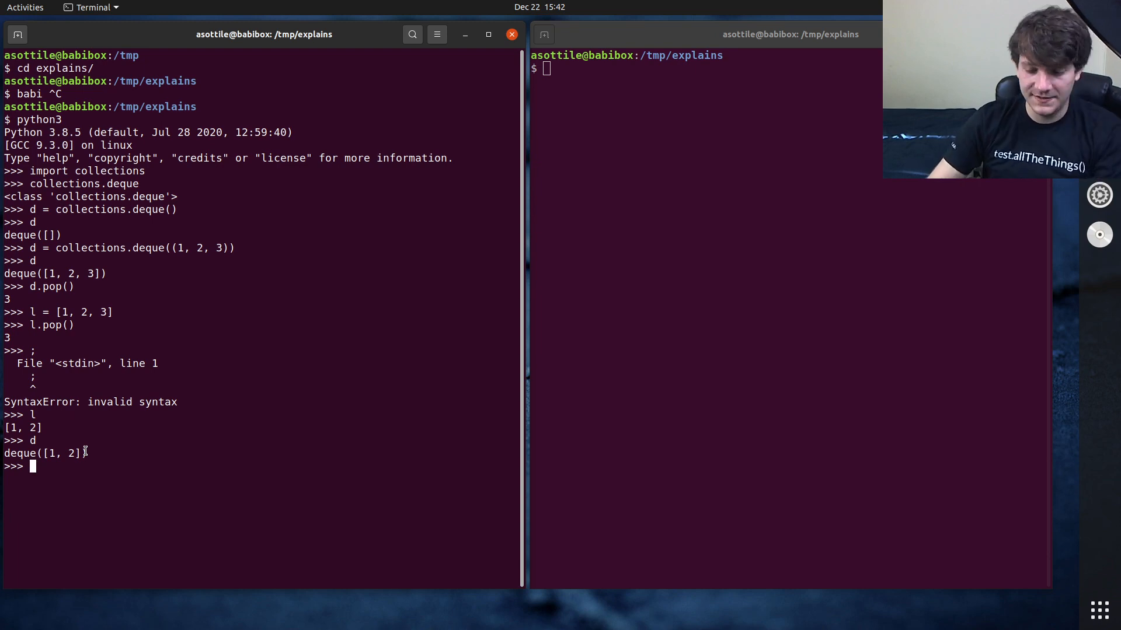
Step: Remove 1 from the front of d with d.popleft()
{"action": "type", "text": "d.poplef"}
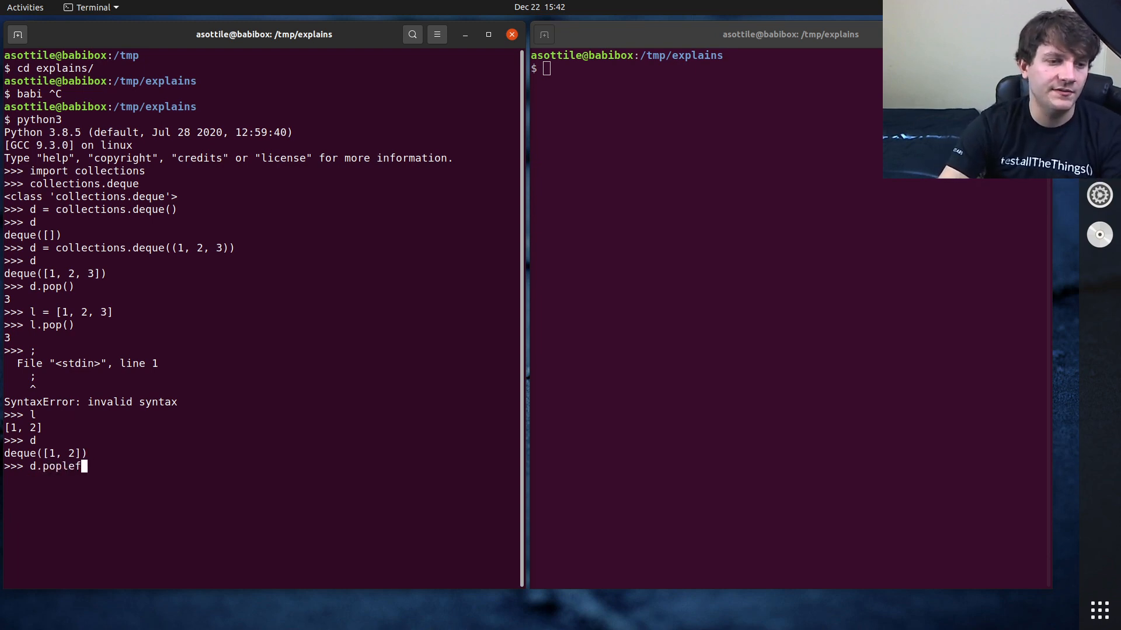
{"action": "key", "text": "Return"}
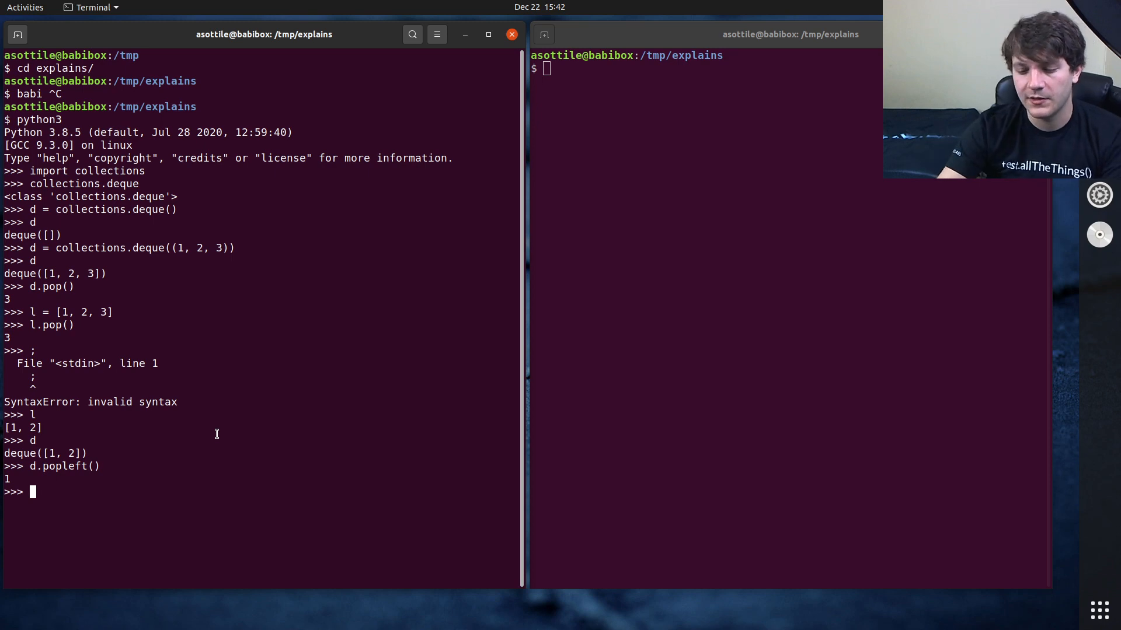
Step: Create a new empty deque named my_queue
{"action": "type", "text": "my_"}
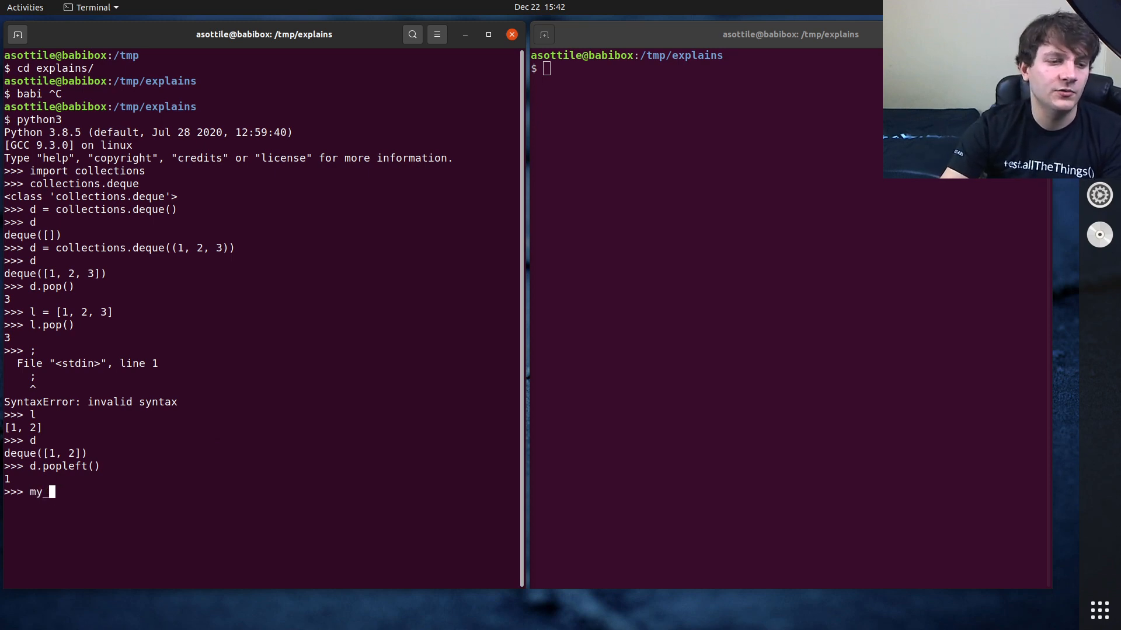
{"action": "type", "text": "queue ="}
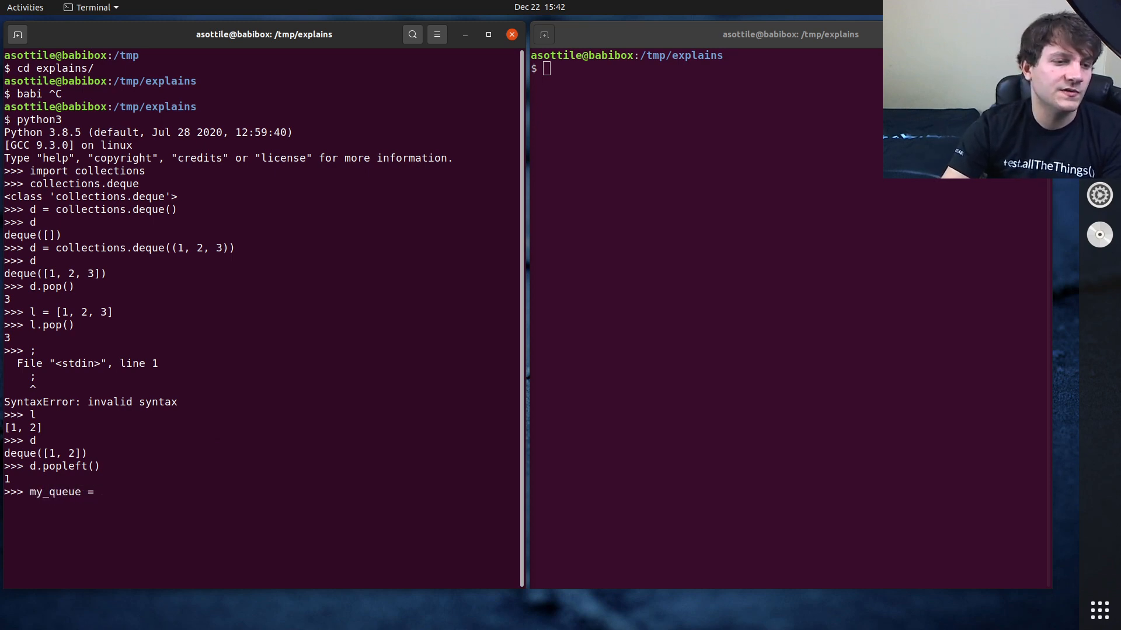
{"action": "type", "text": "collections.deq"}
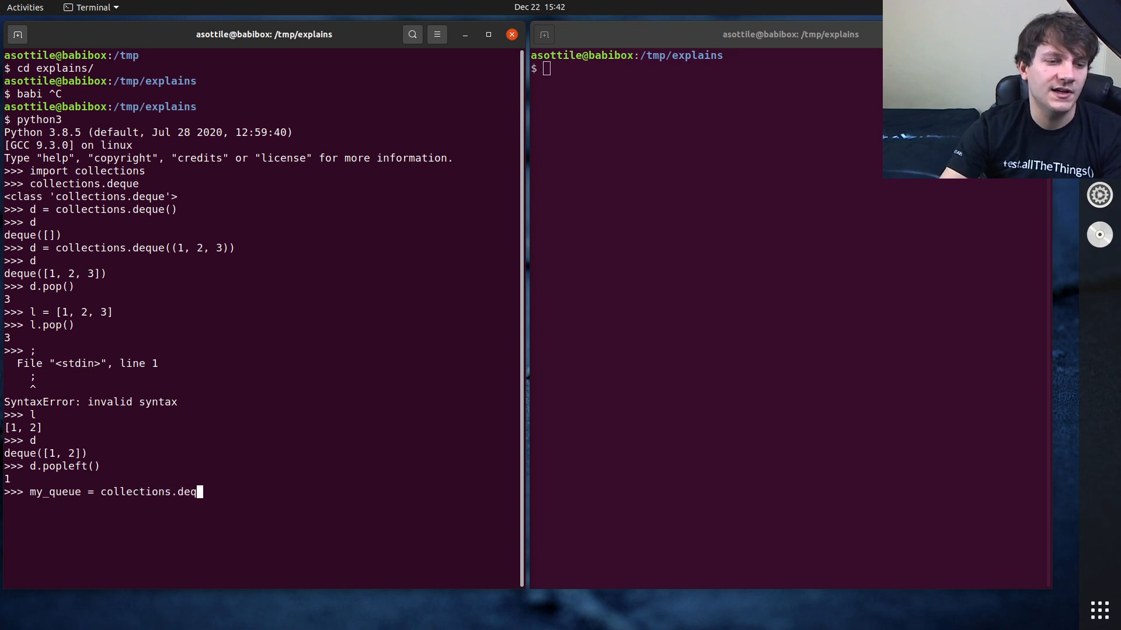
{"action": "key", "text": "Return"}
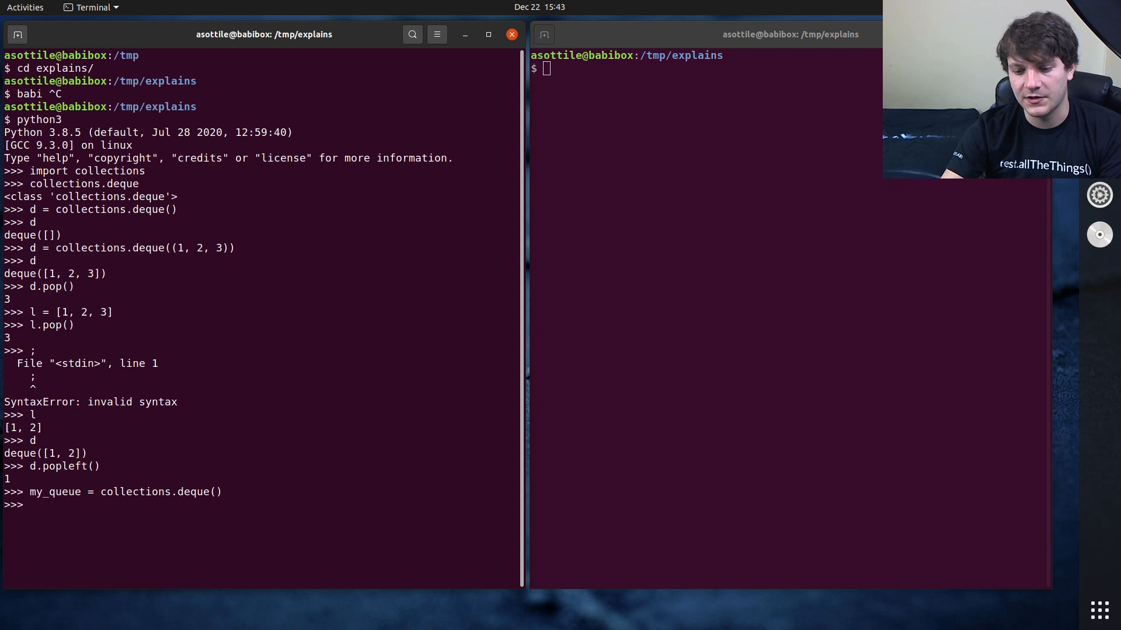
Step: Append 1, 2 and 3 to my_queue, then popleft to take 1 off its front
{"action": "type", "text": "my_queue.append("}
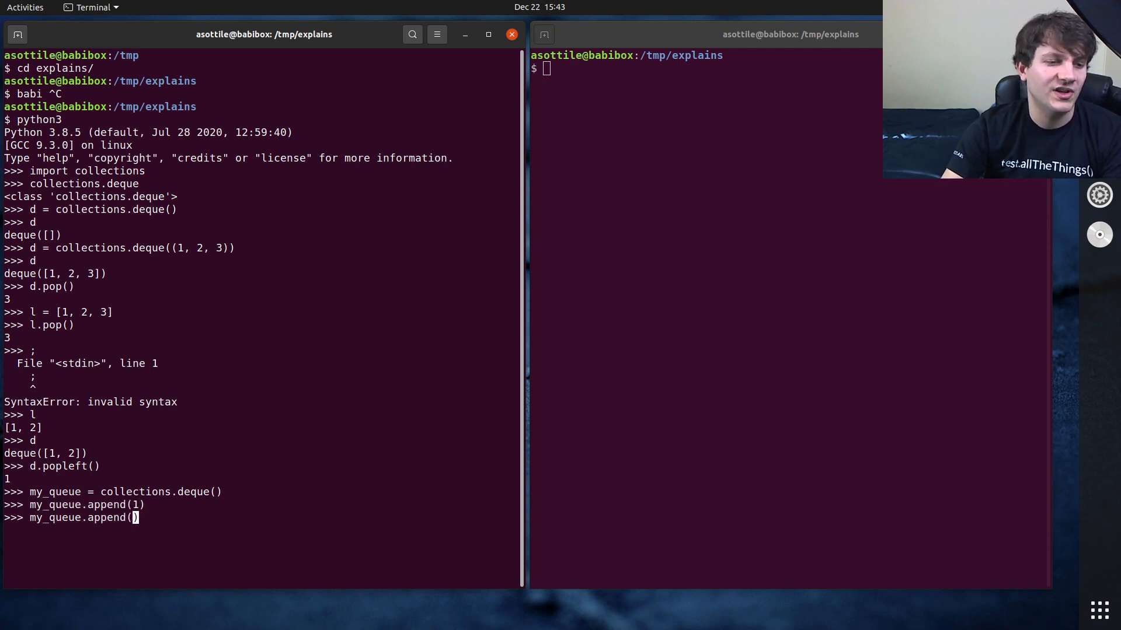
{"action": "type", "text": "2)"}
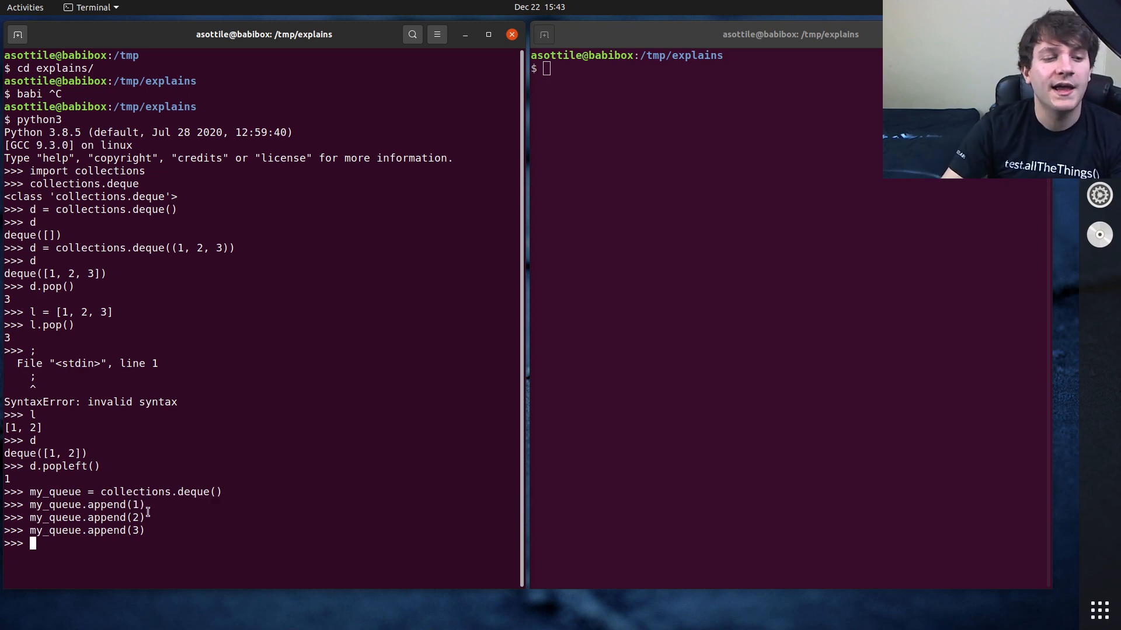
{"action": "type", "text": "my_qu"}
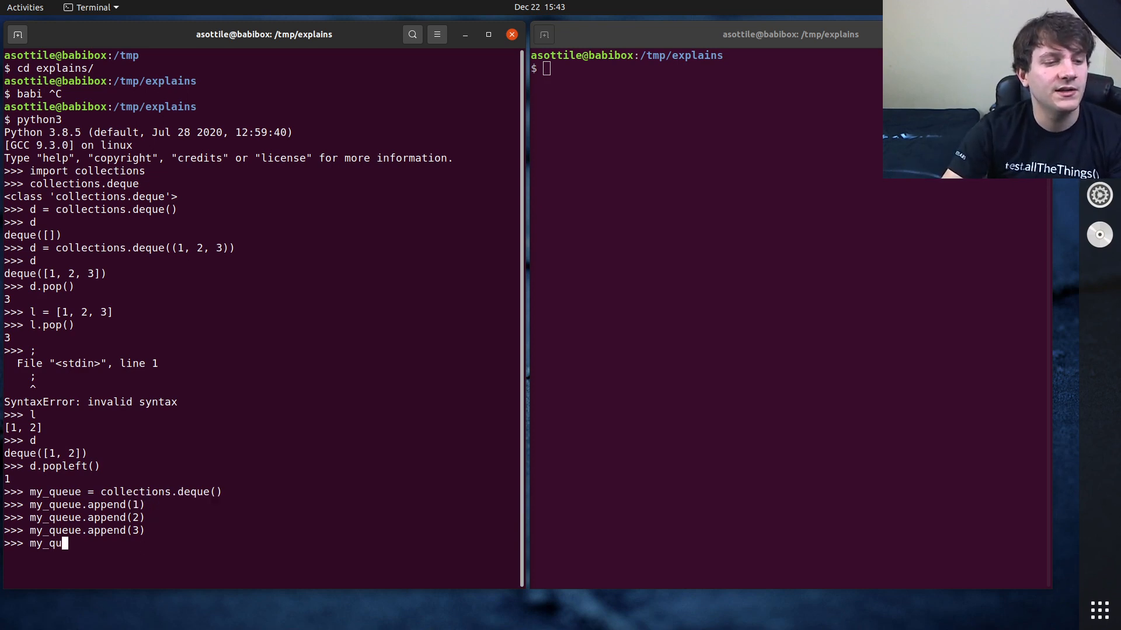
{"action": "key", "text": "Return"}
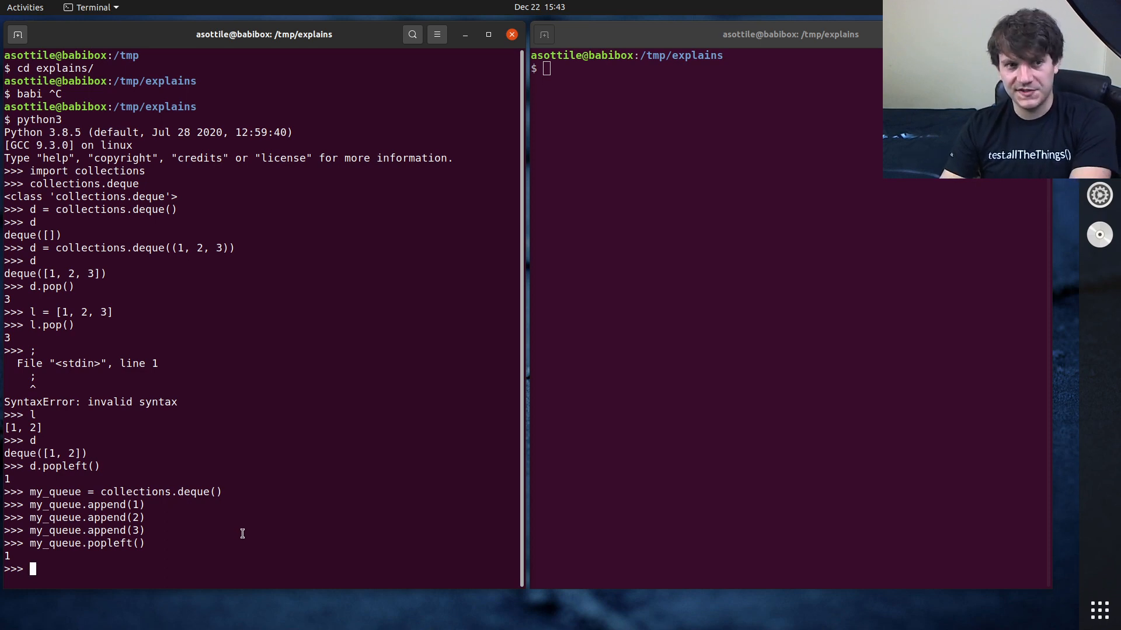
{"action": "mouse_move", "coordinate": [249, 463]}
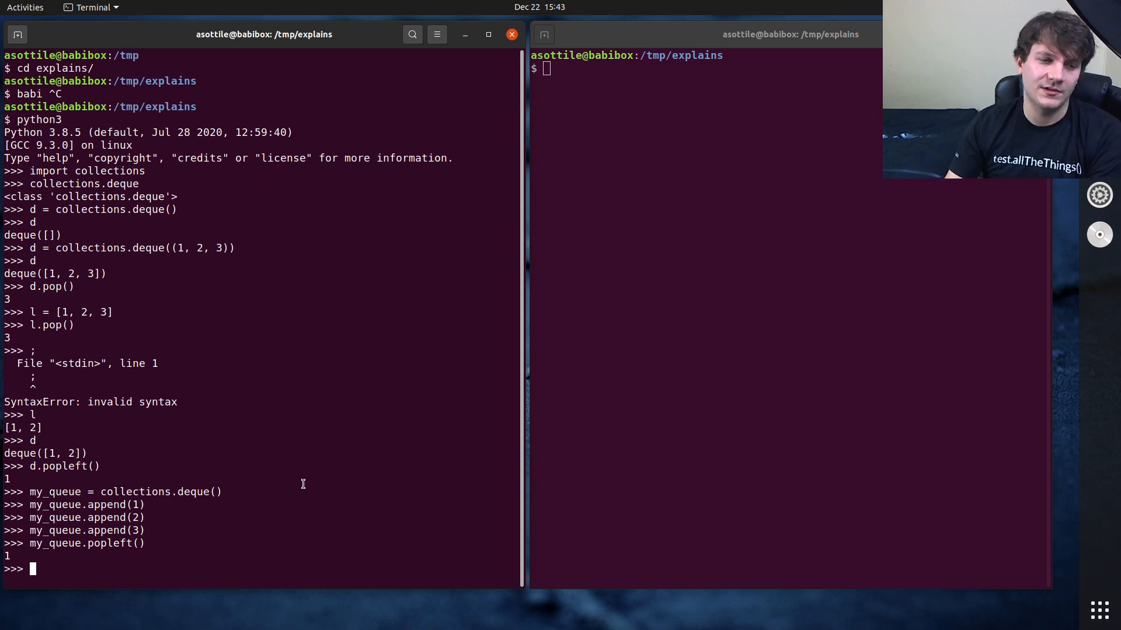
Step: Pop list lst three times returning 3, 2, 1, then show d as deque([2])
{"action": "type", "text": "l"}
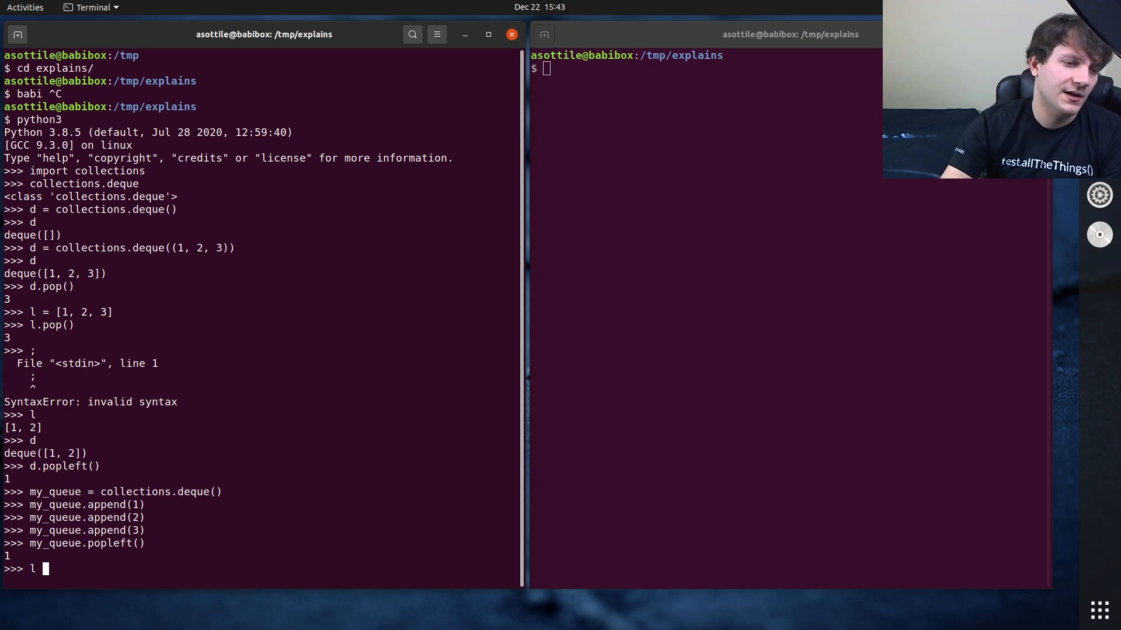
{"action": "type", "text": "lst = []"}
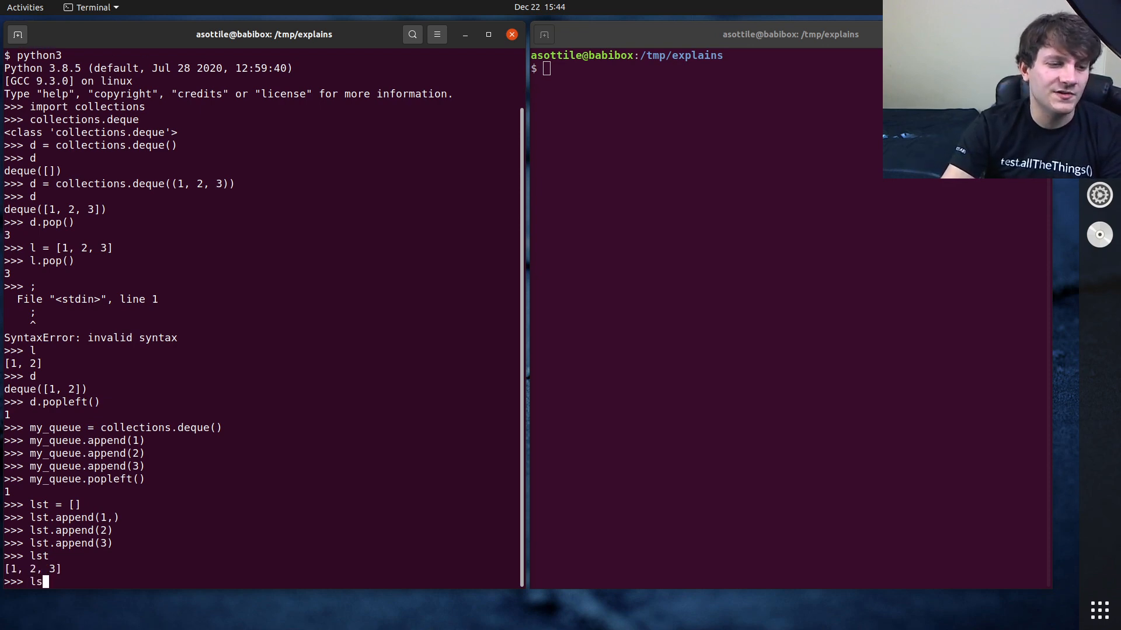
{"action": "key", "text": "Return"}
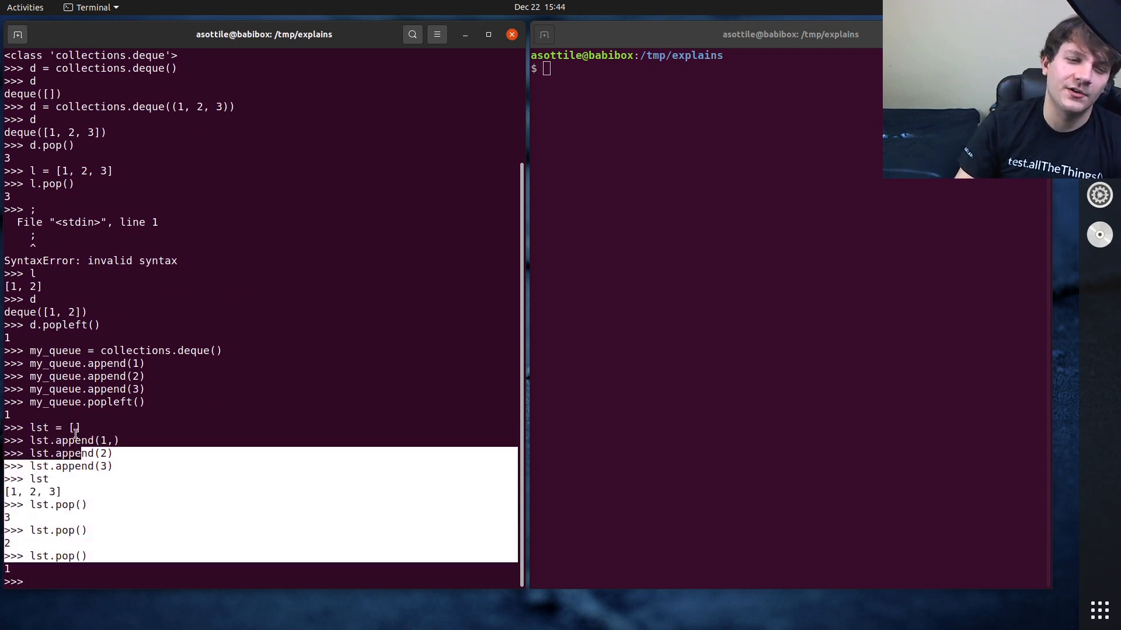
{"action": "left_click", "coordinate": [188, 435]}
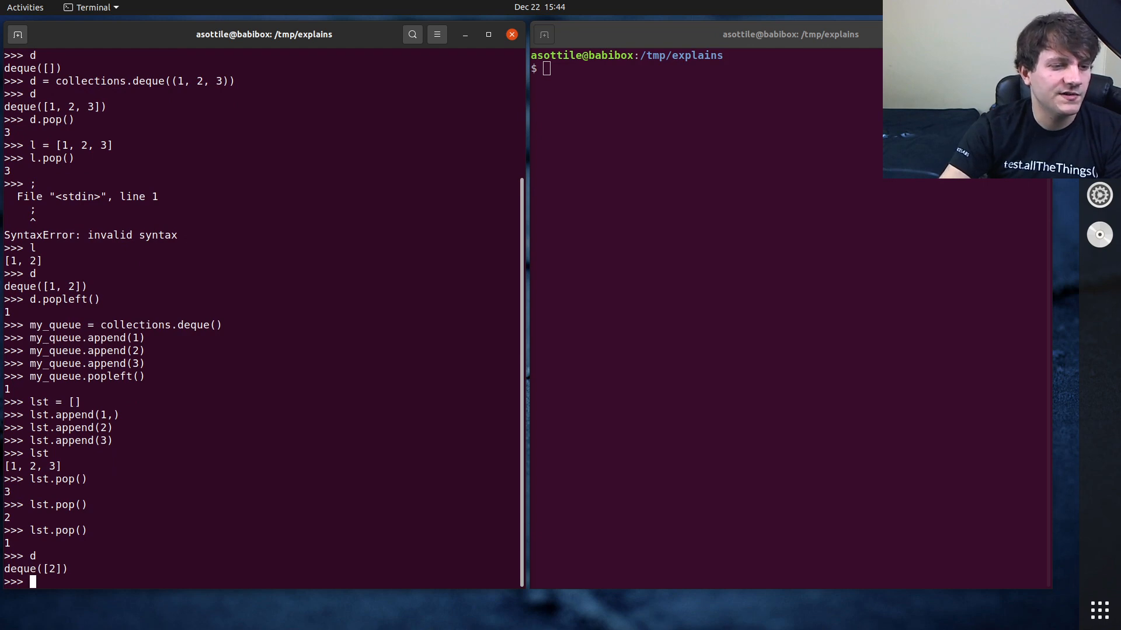
Step: Put 4 at the front of d with appendleft and start defining peek(d)
{"action": "type", "text": "d.appendleft(4"}
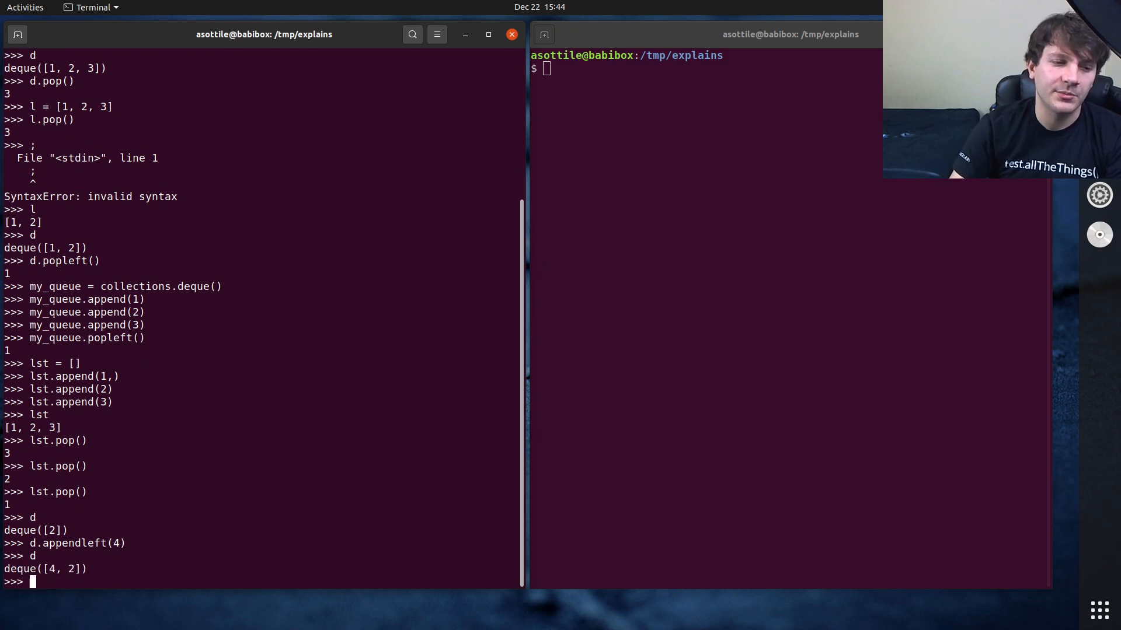
{"action": "type", "text": "def pe"}
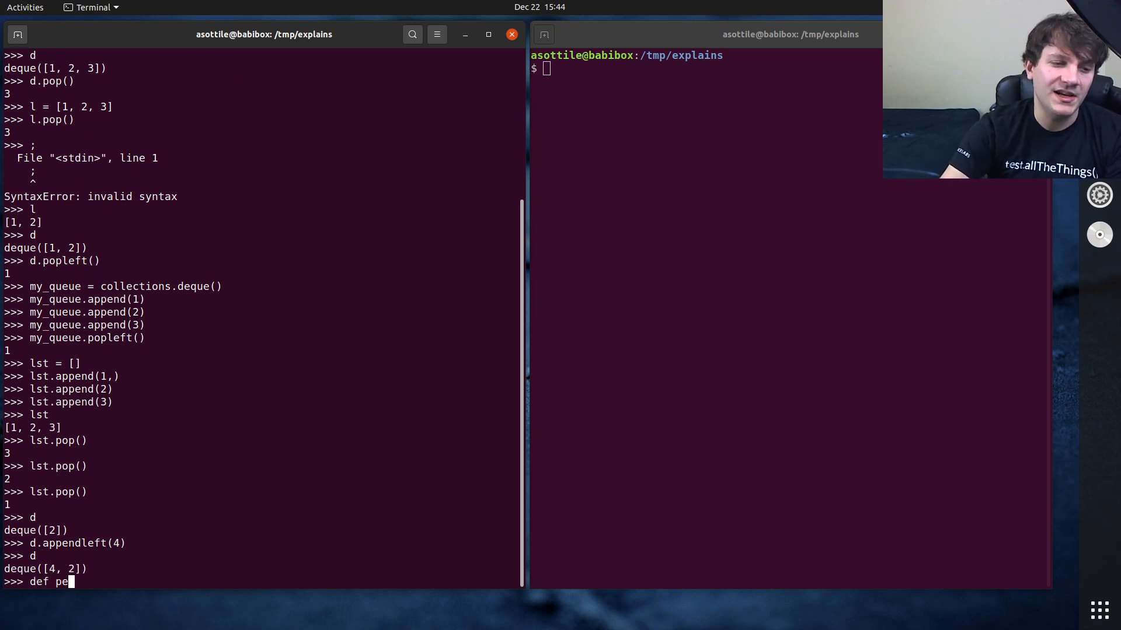
{"action": "type", "text": "ek(d)"}
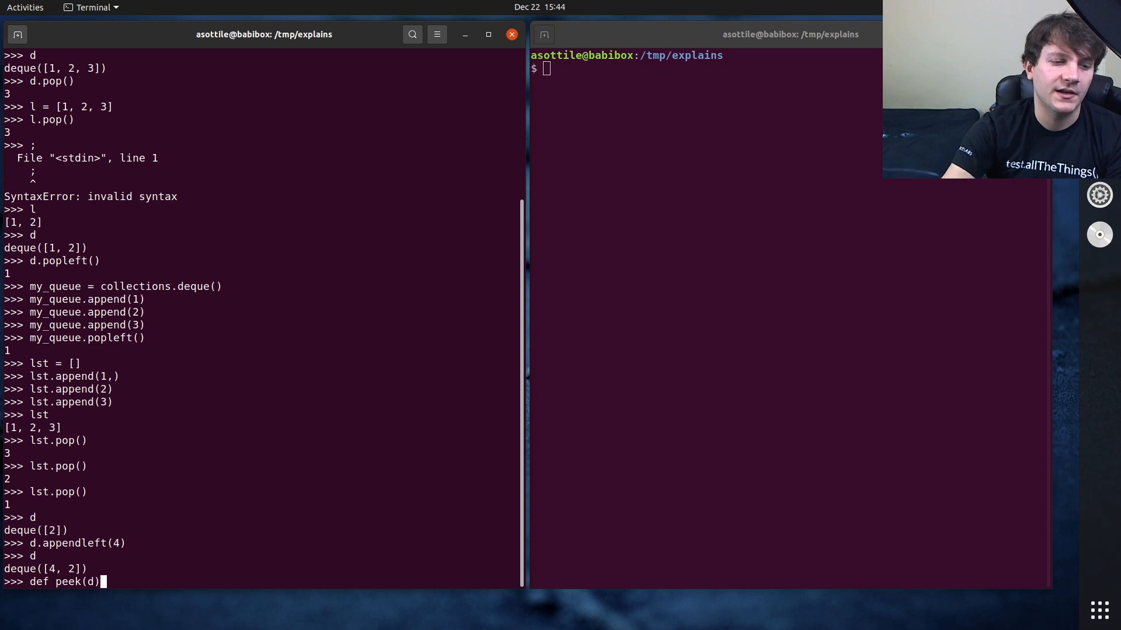
{"action": "key", "text": "Return"}
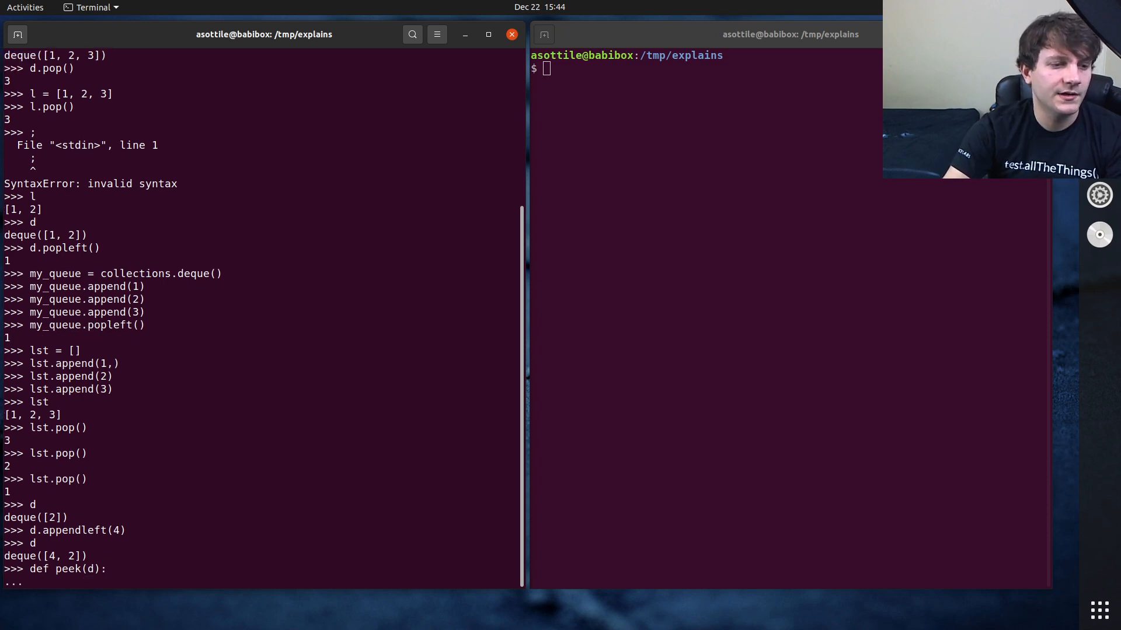
Step: Write peek's body: popleft the item, appendleft it back, and return it
{"action": "type", "text": "item = d.poplef"}
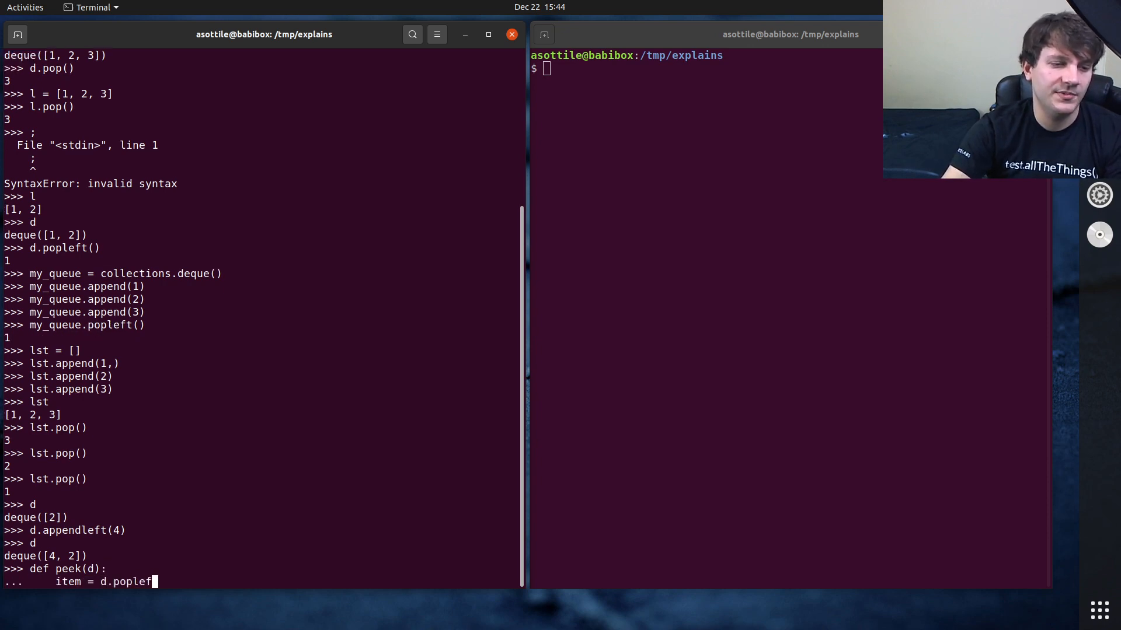
{"action": "key", "text": "Return"}
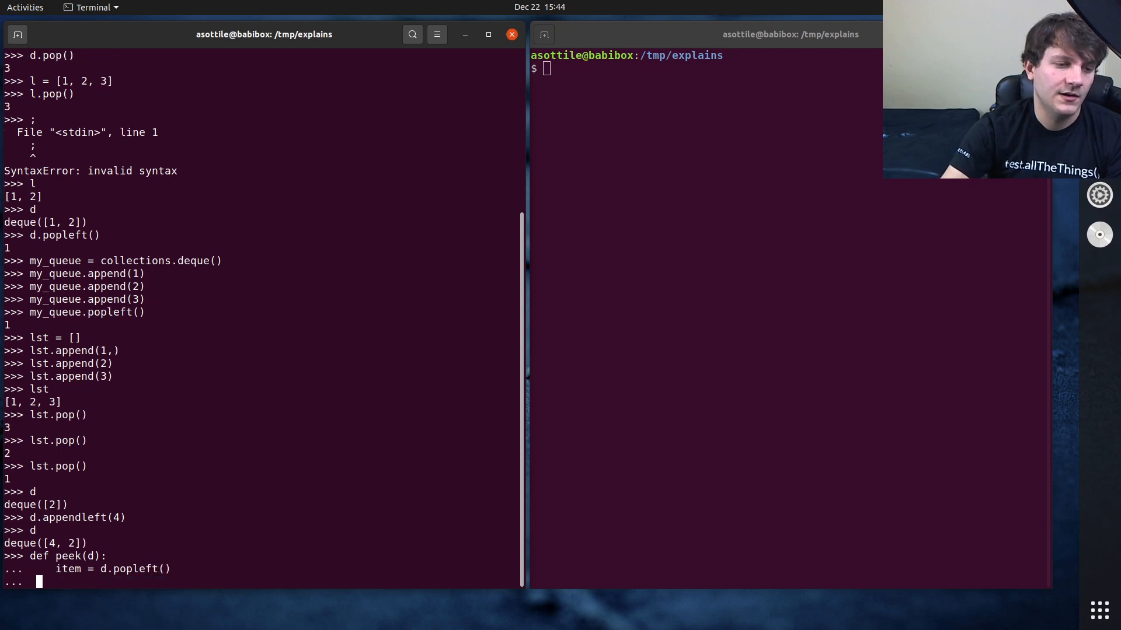
{"action": "type", "text": "d.appendlefT("}
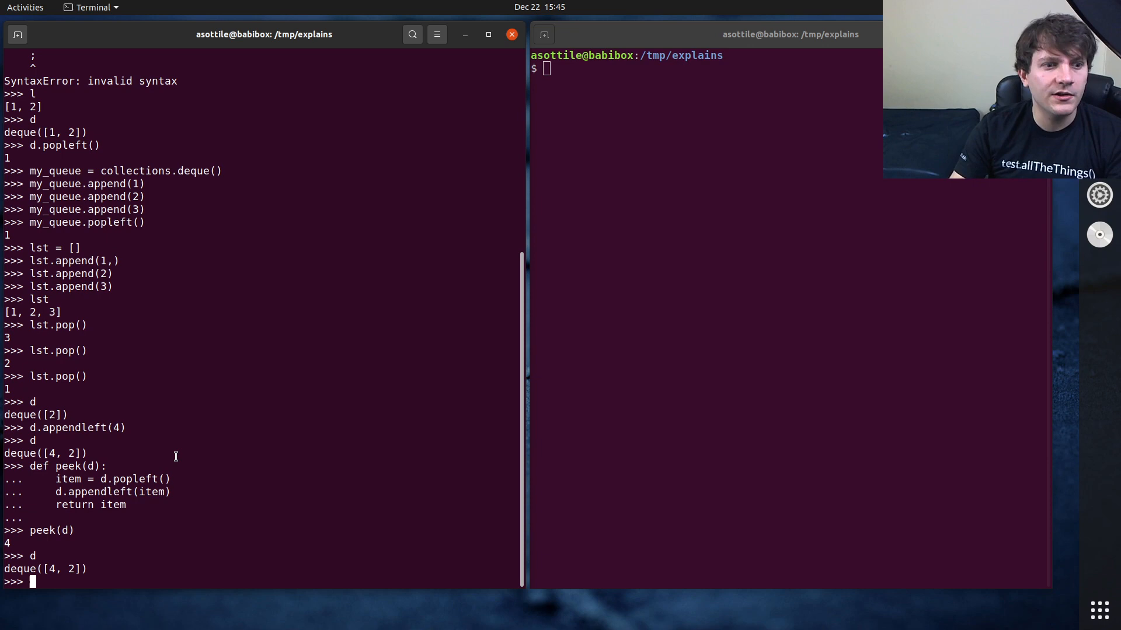
{"action": "mouse_move", "coordinate": [181, 457]}
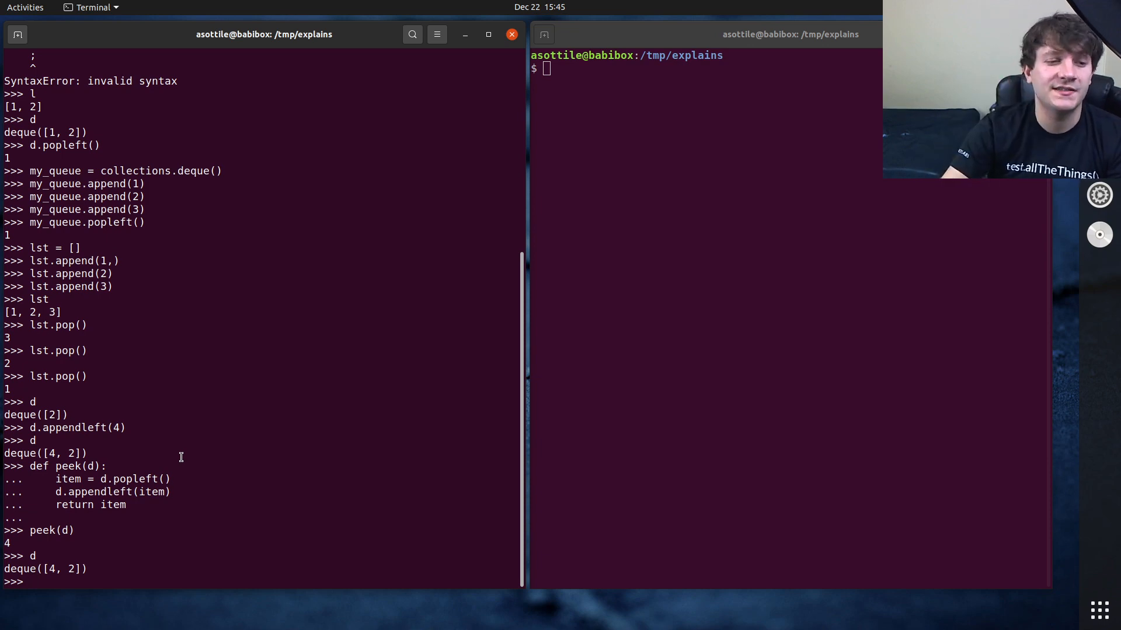
Step: Loop over d printing 4 then 2, then loop over reversed(d)
{"action": "type", "text": "for x in d:"}
{"action": "type", "text": "print(x"}
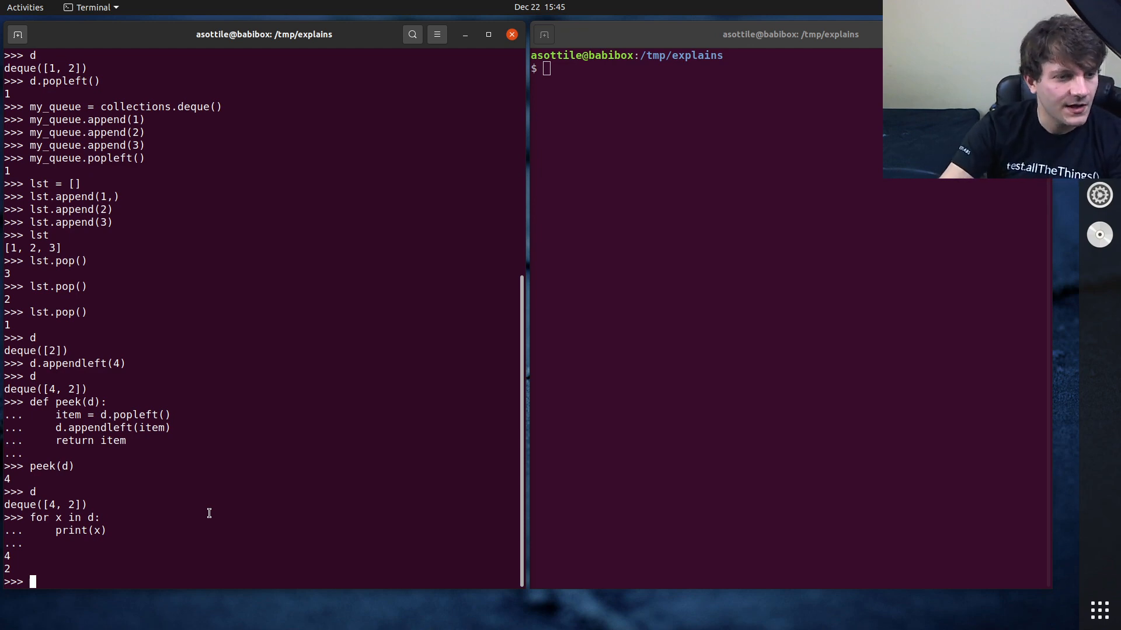
{"action": "type", "text": "for x in re"}
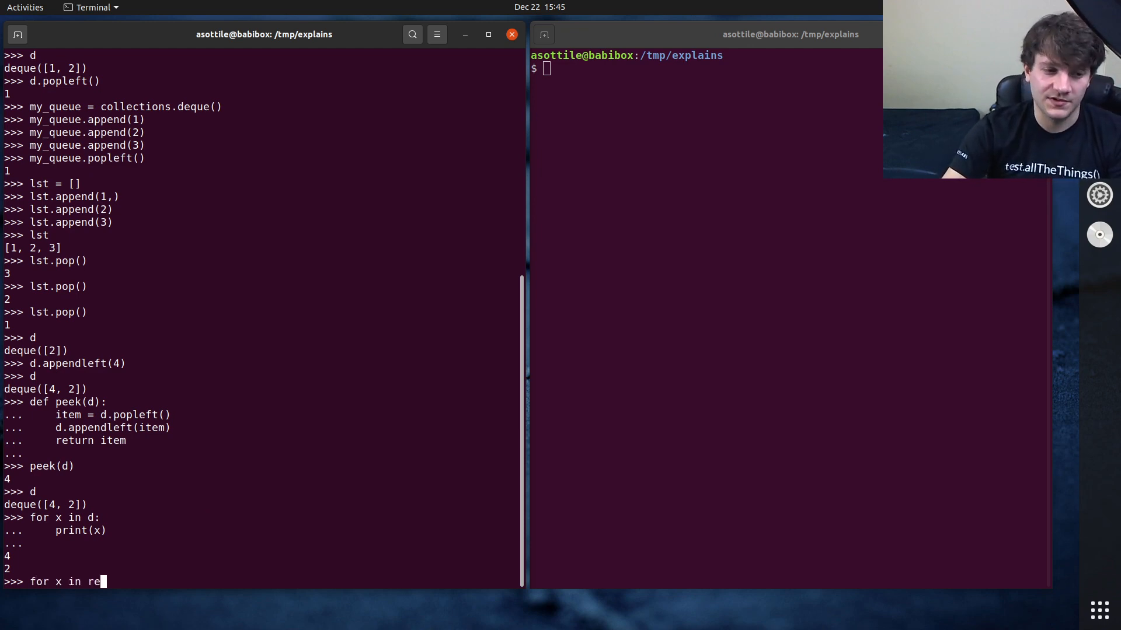
{"action": "type", "text": "versed(d):"}
{"action": "type", "text": "print(x)"}
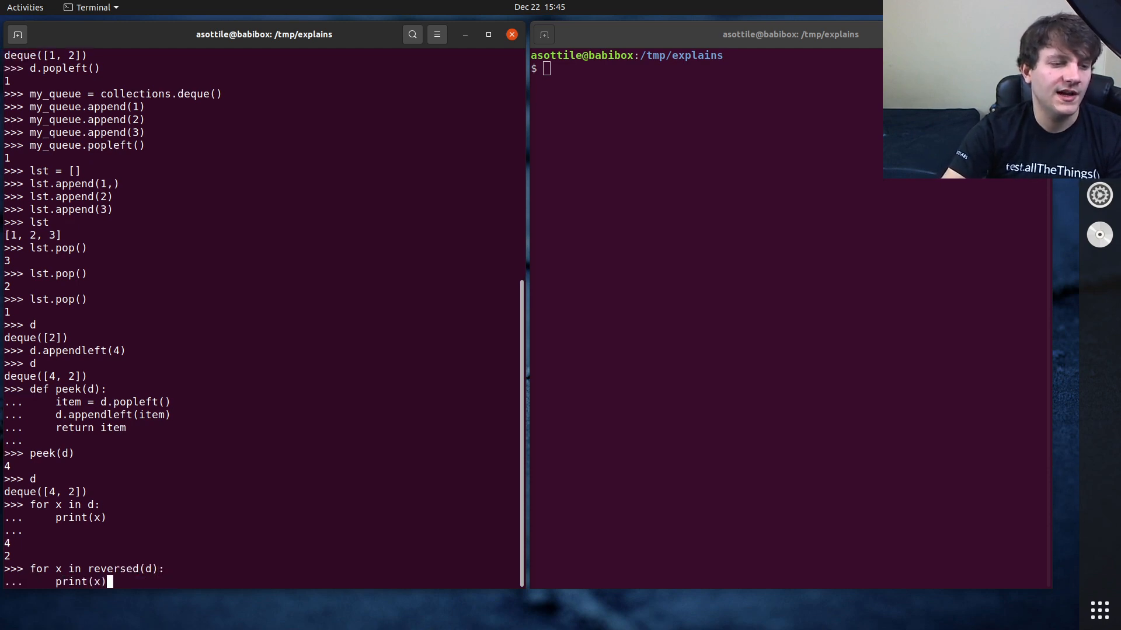
{"action": "key", "text": "Return"}
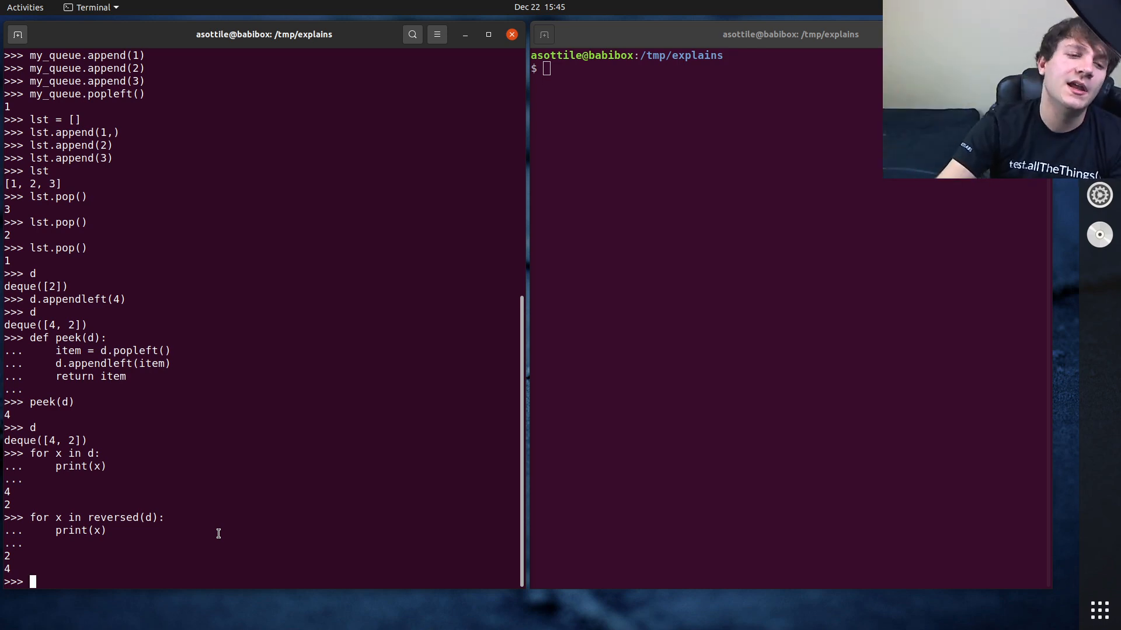
Step: Read d by index (d[1], d[-1], d[0]) and extend d with 1, 2, 3, 4
{"action": "type", "text": "d[1"}
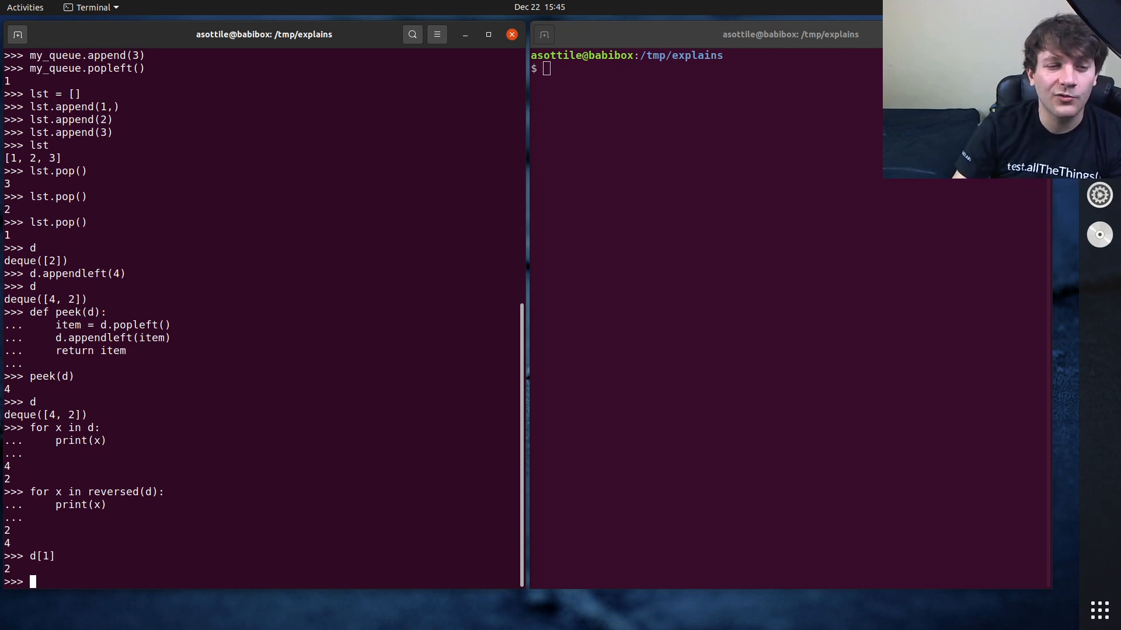
{"action": "type", "text": "d[0"}
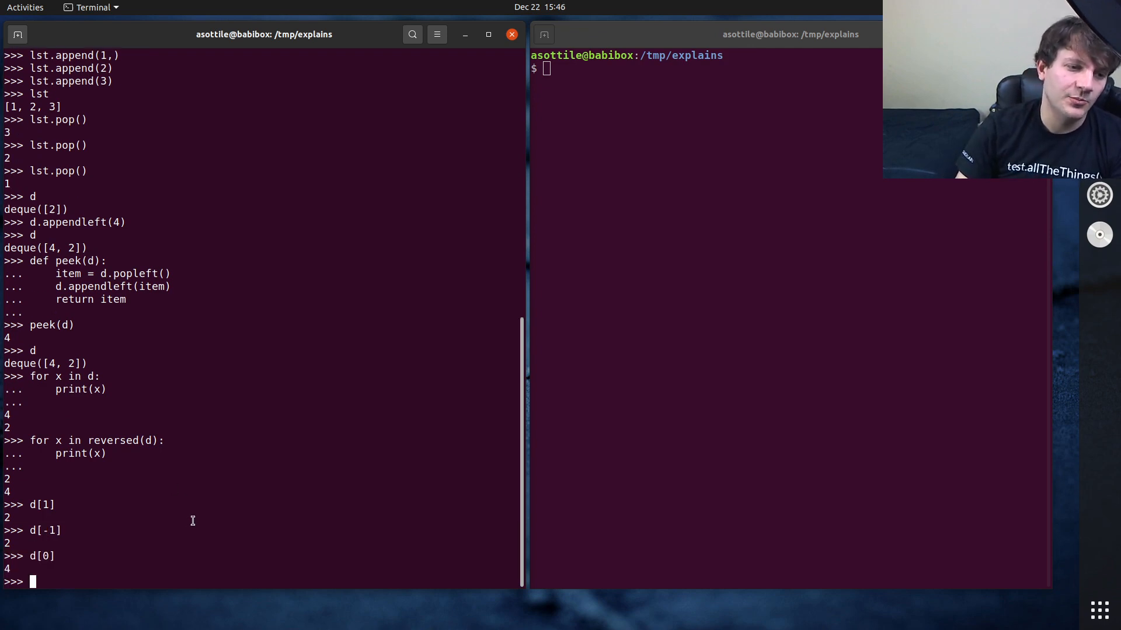
{"action": "type", "text": "d.ex"}
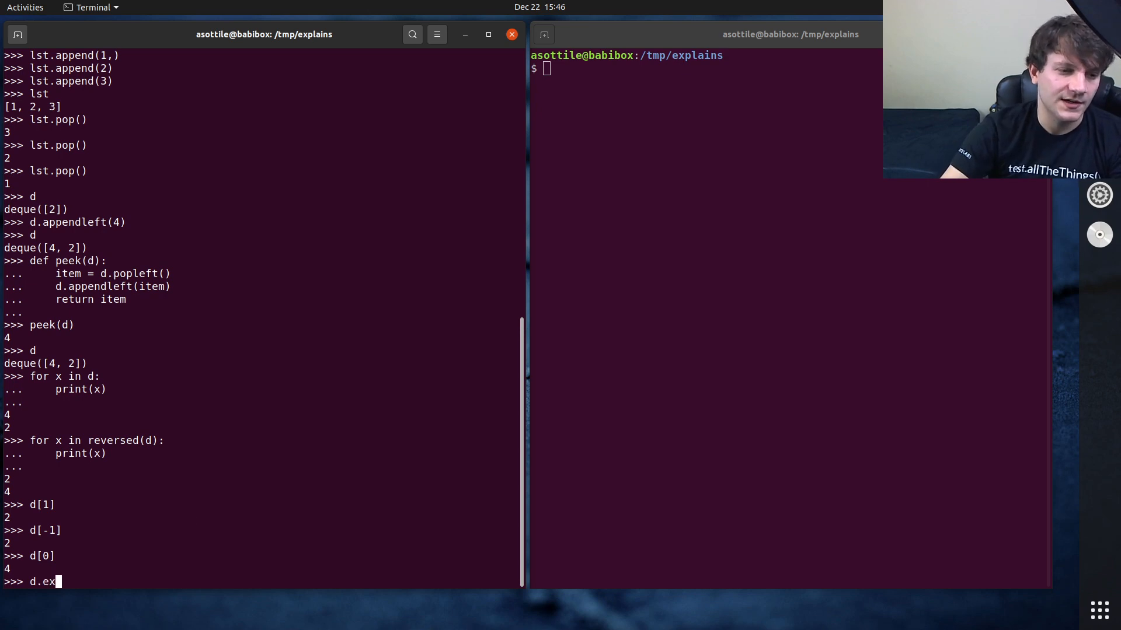
{"action": "type", "text": "tend(("}
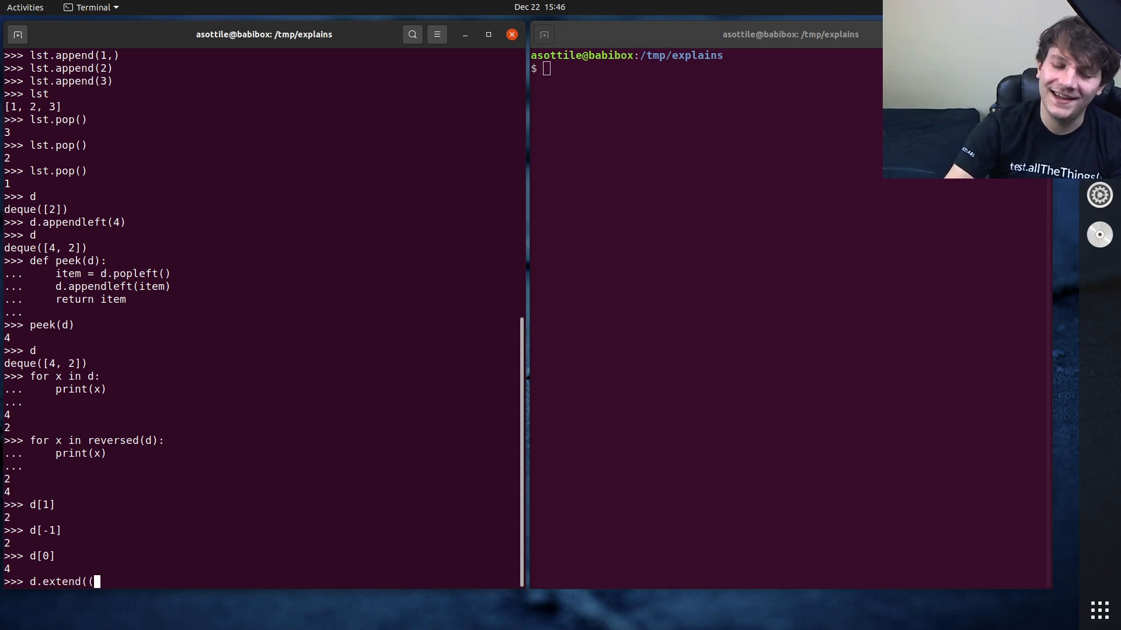
{"action": "type", "text": "1, 2, 3, 4"}
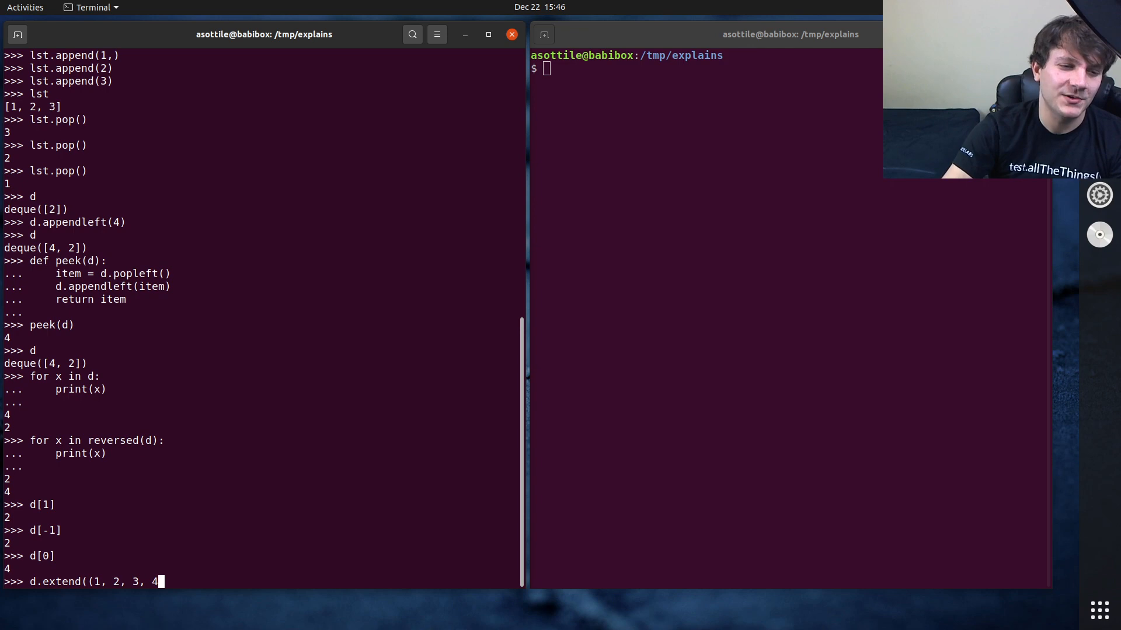
{"action": "key", "text": "Return"}
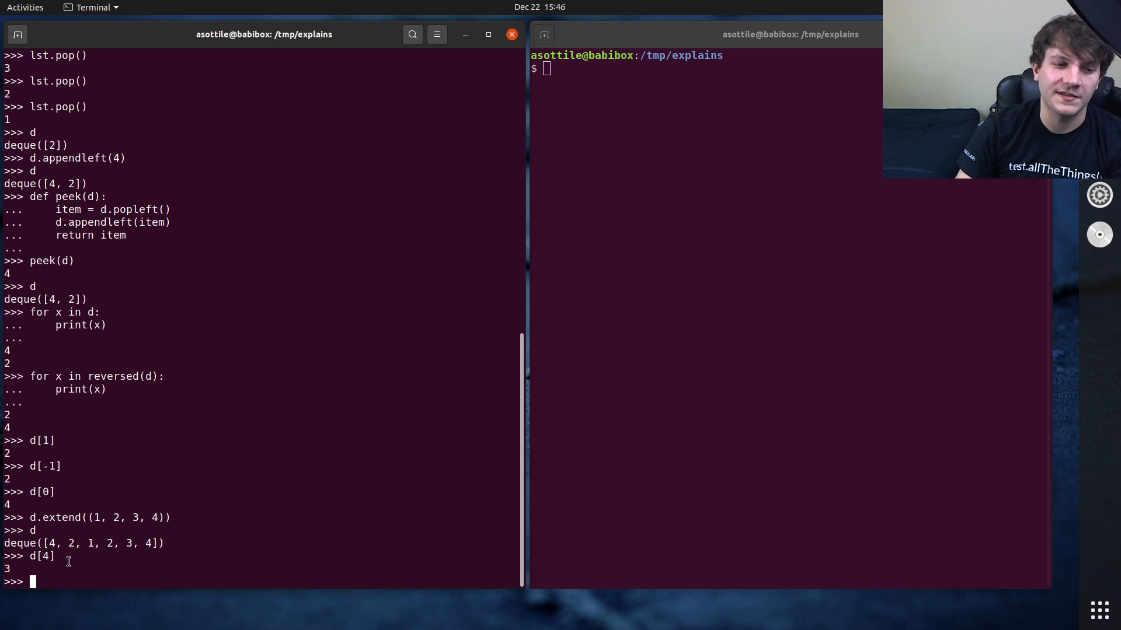
{"action": "mouse_move", "coordinate": [118, 558]}
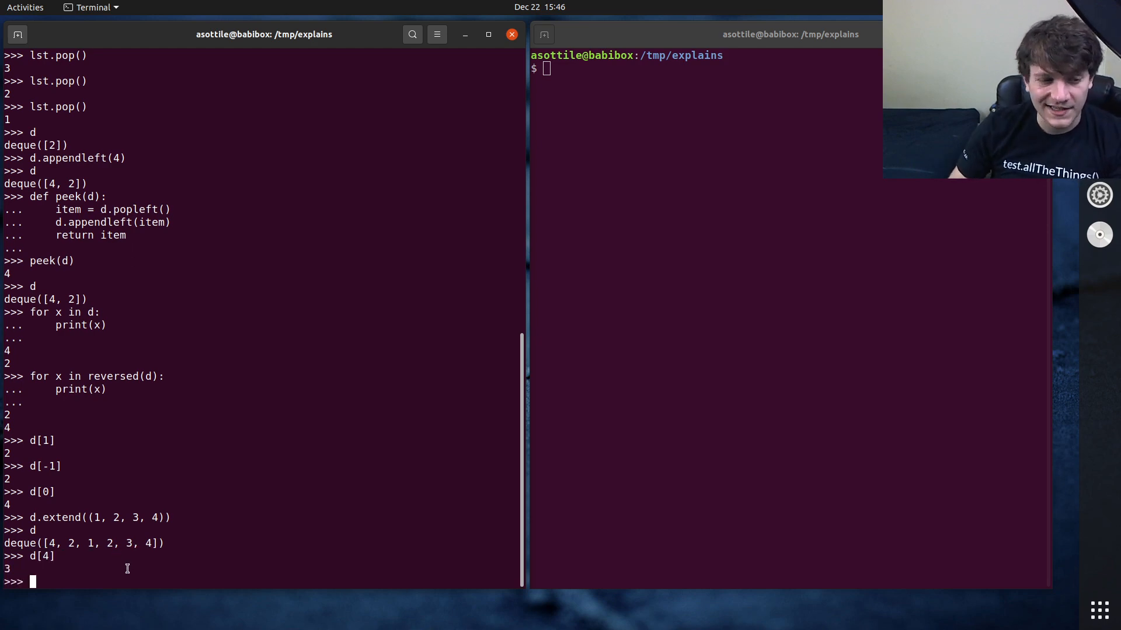
Step: Try slicing d[2:], which raises a TypeError on a deque
{"action": "type", "text": "d[2"}
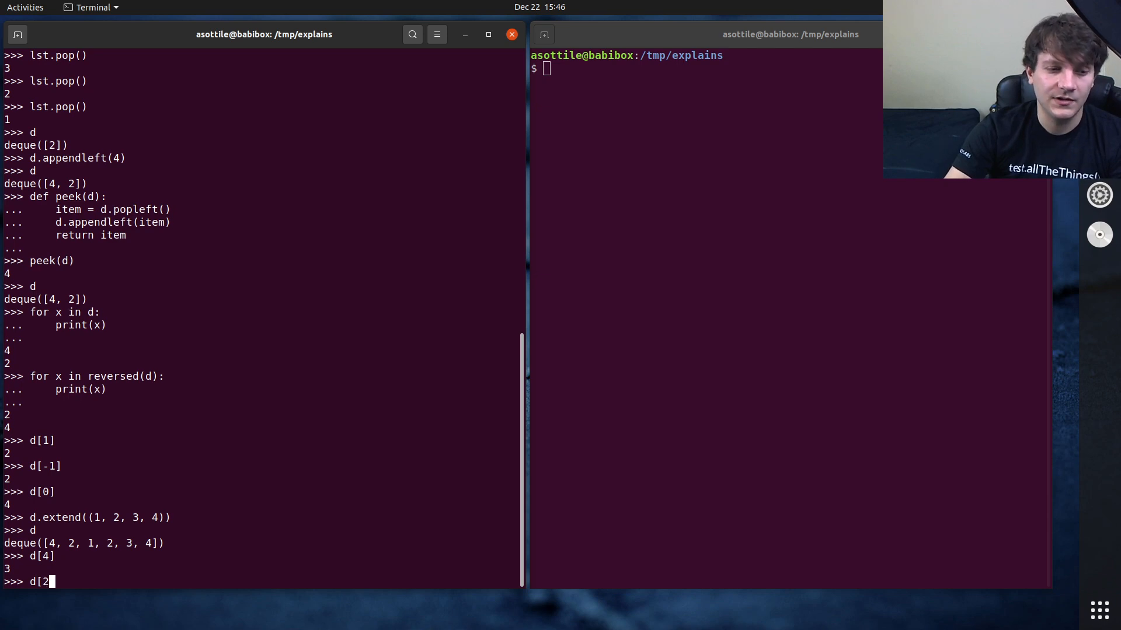
{"action": "key", "text": "Return"}
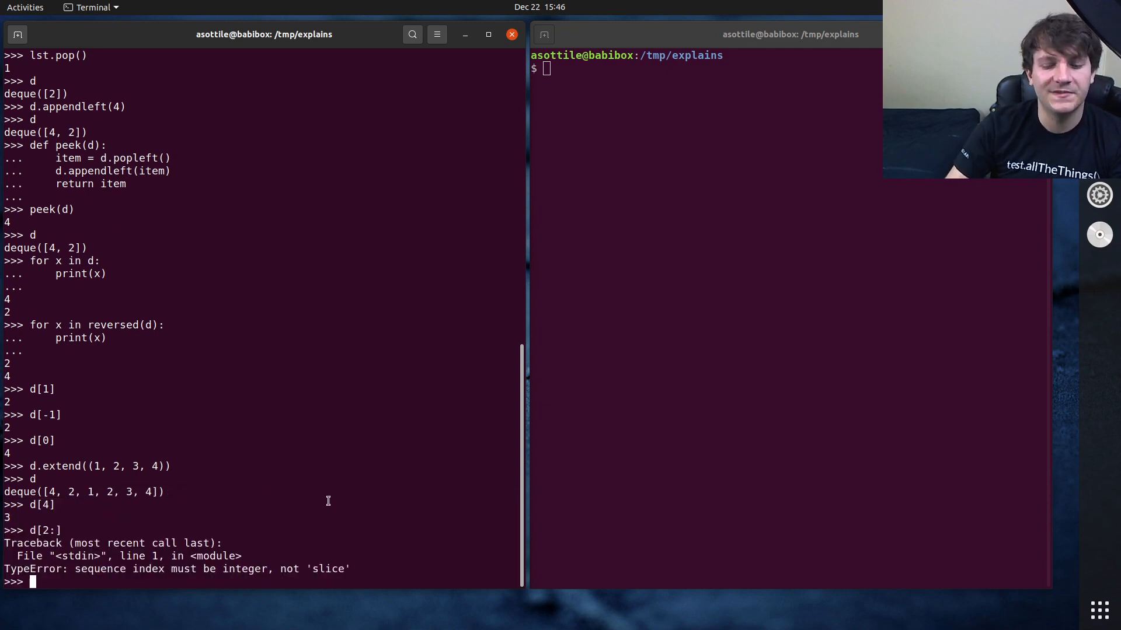
Step: Import itertools and take the first four items of d with islice(d, 4)
{"action": "type", "text": "import itertools"}
{"action": "type", "text": "itertools.isli"}
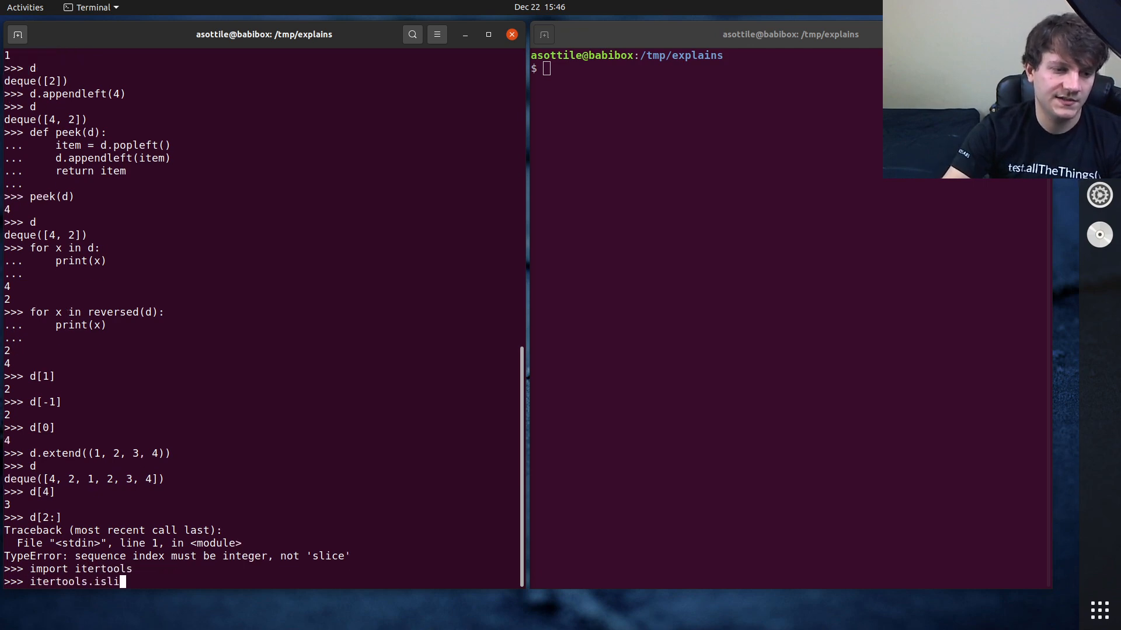
{"action": "type", "text": "ce(d, 4"}
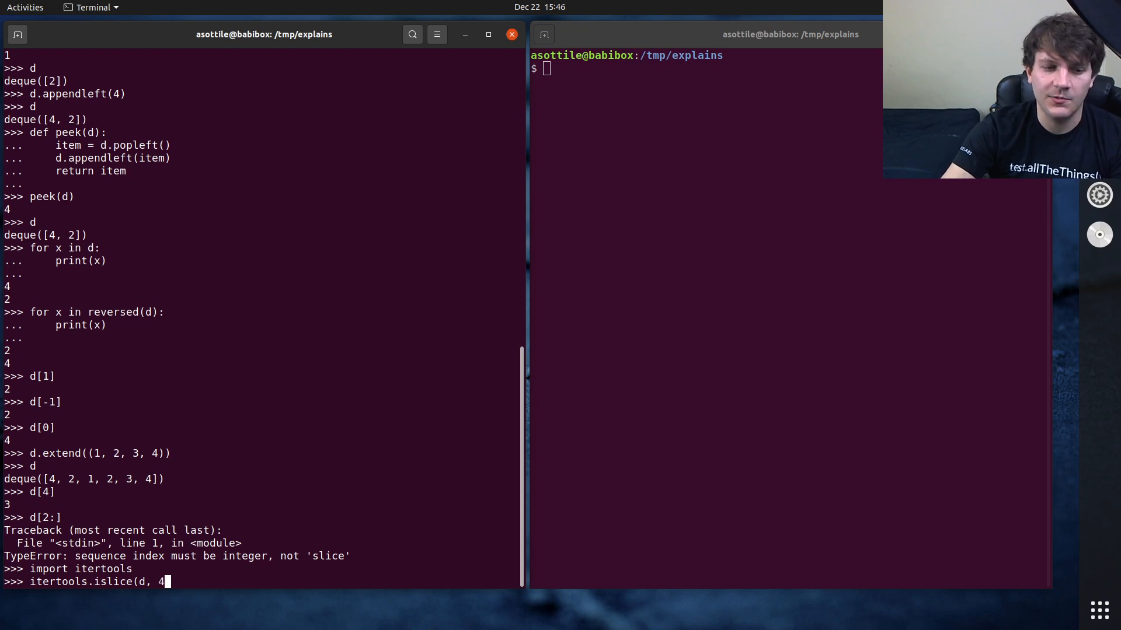
{"action": "key", "text": "Return"}
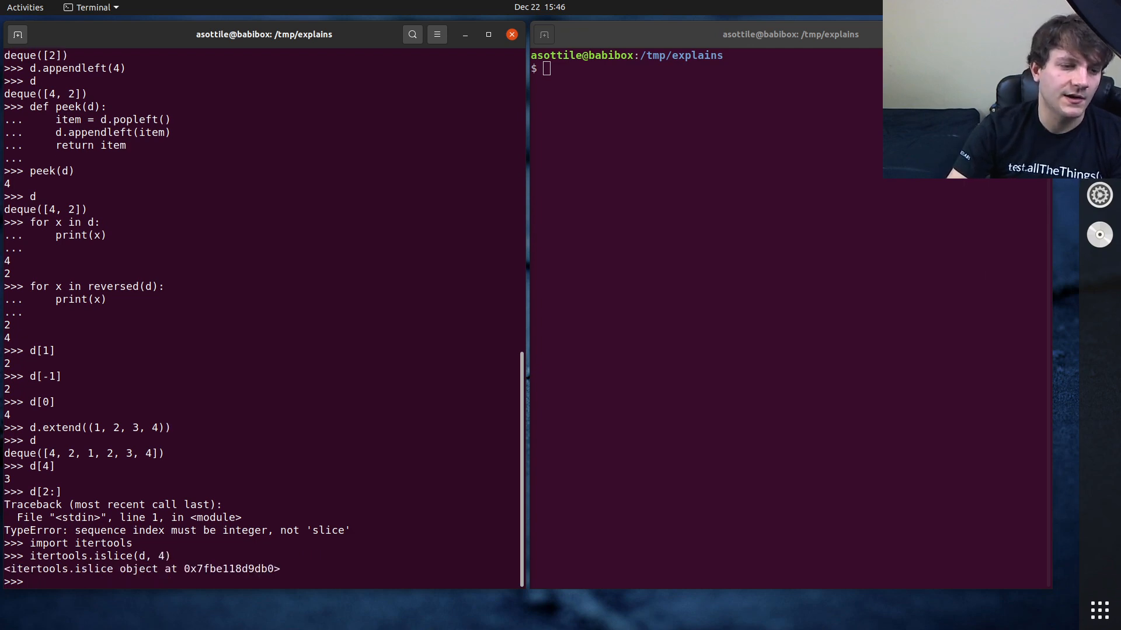
Step: Wrap islice(d, 4) in collections.deque to get deque([4, 2, 1, 2])
{"action": "type", "text": "itertools.islice(d, 4)"}
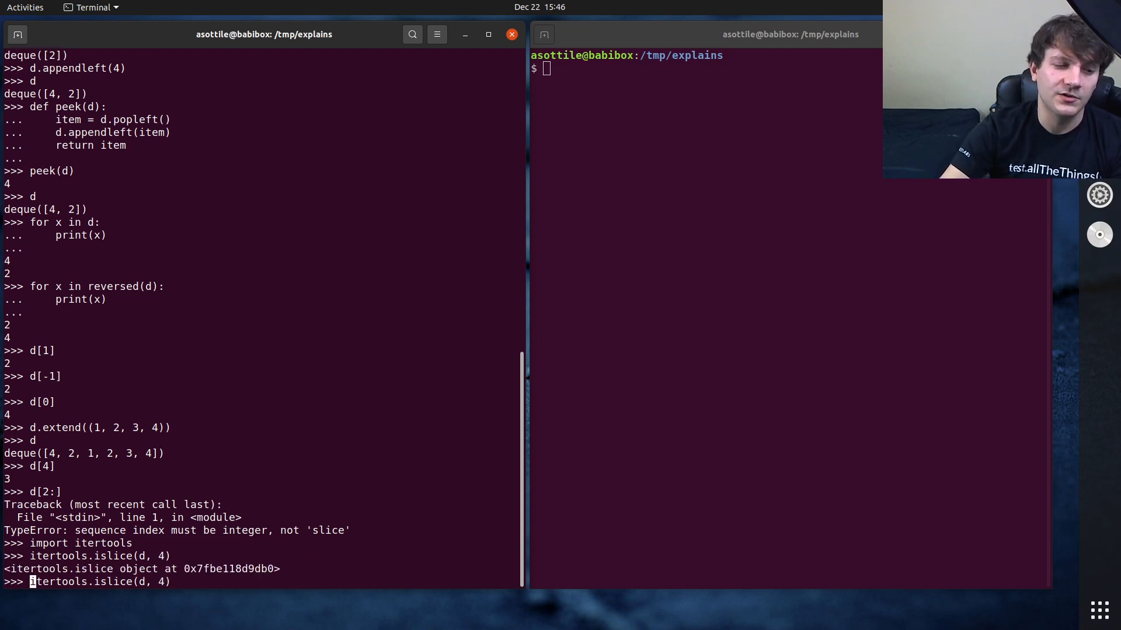
{"action": "type", "text": "collections.dqu"}
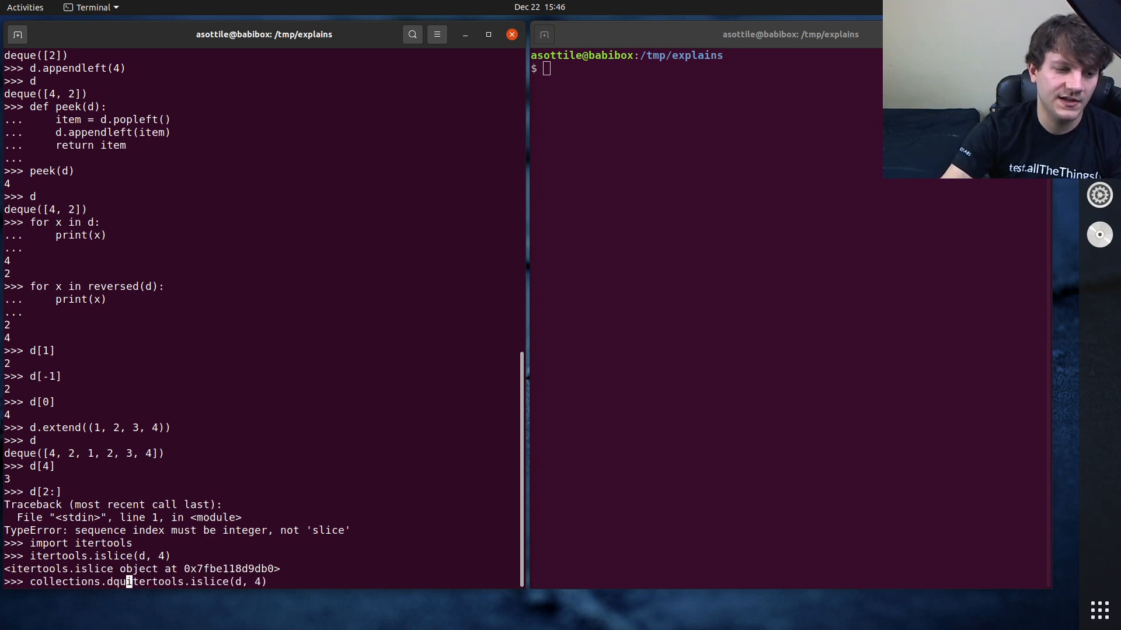
{"action": "key", "text": "Return"}
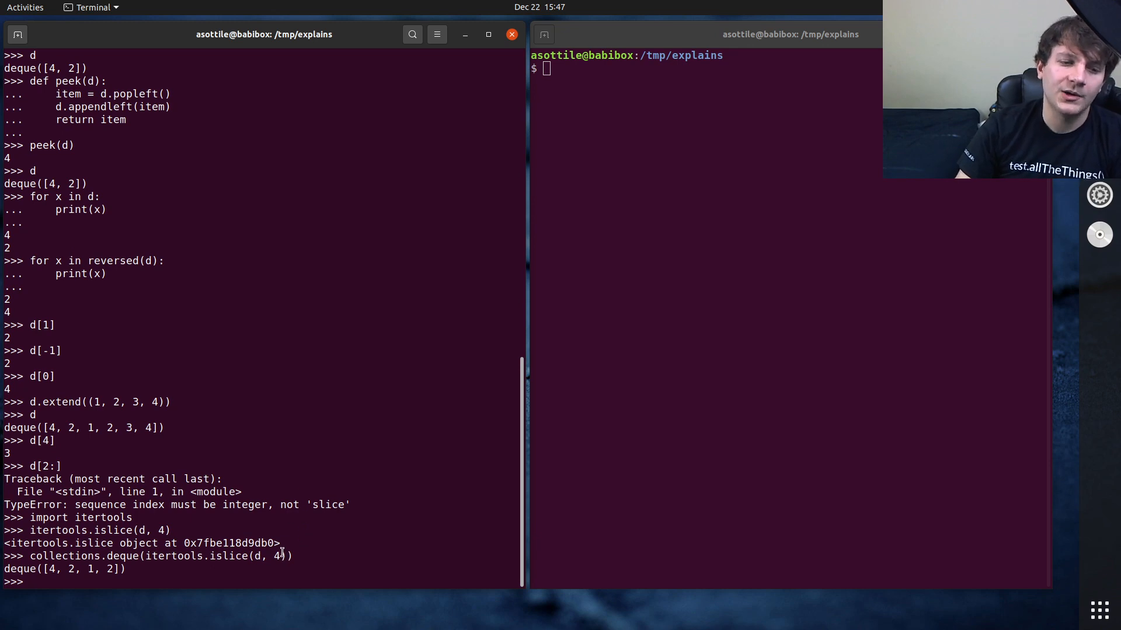
{"action": "double_click", "coordinate": [222, 556]}
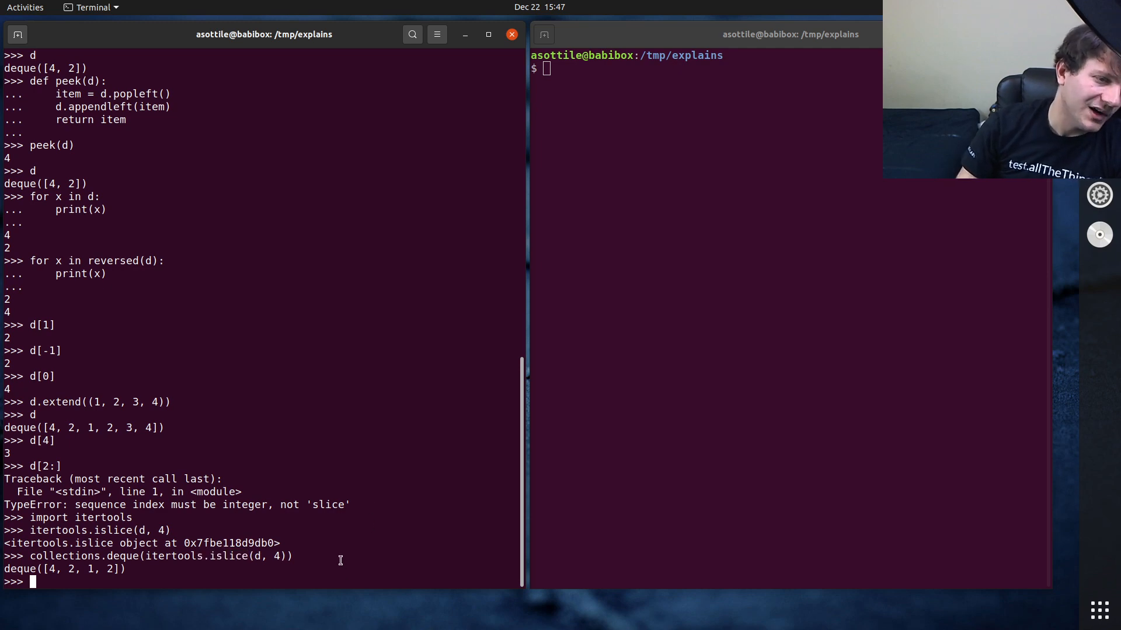
{"action": "mouse_move", "coordinate": [155, 576]}
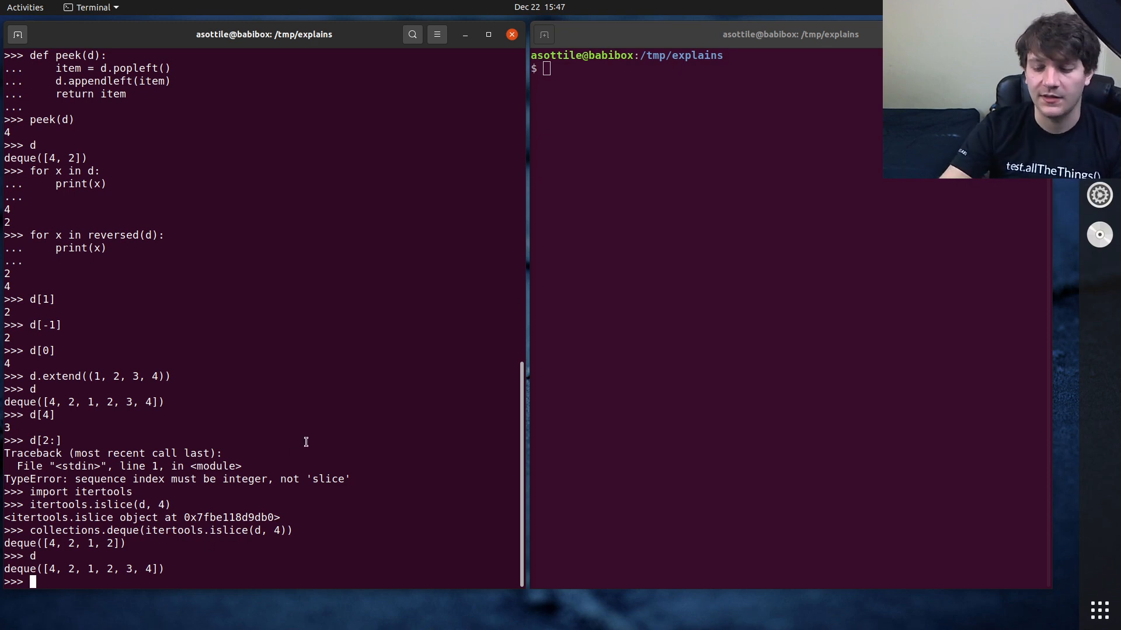
Step: Rotate d by 3 then by 1 to deque([1, 2, 3, 4, 4, 2]), and begin a bounded_deque
{"action": "type", "text": "d.ro"}
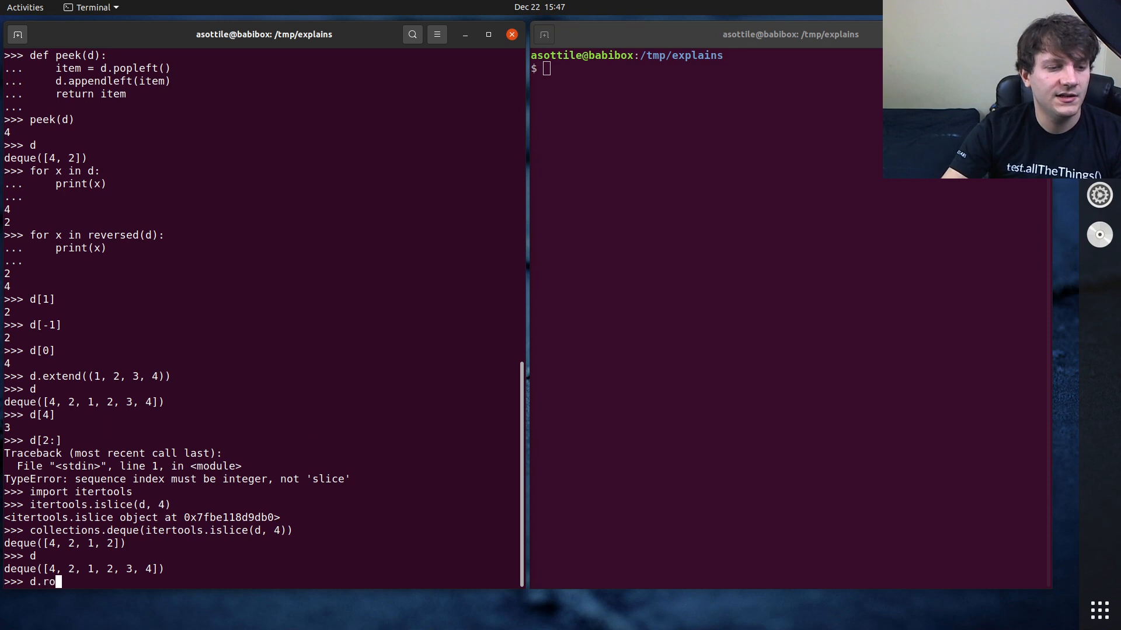
{"action": "type", "text": "tate(3)"}
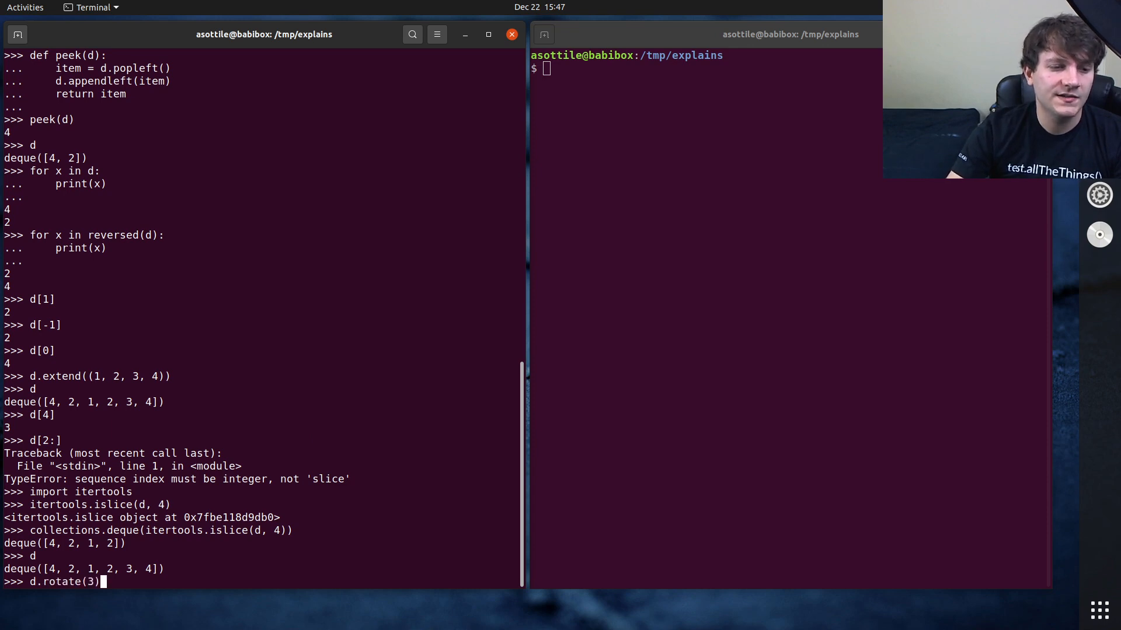
{"action": "key", "text": "Return"}
{"action": "type", "text": "d.rotate("}
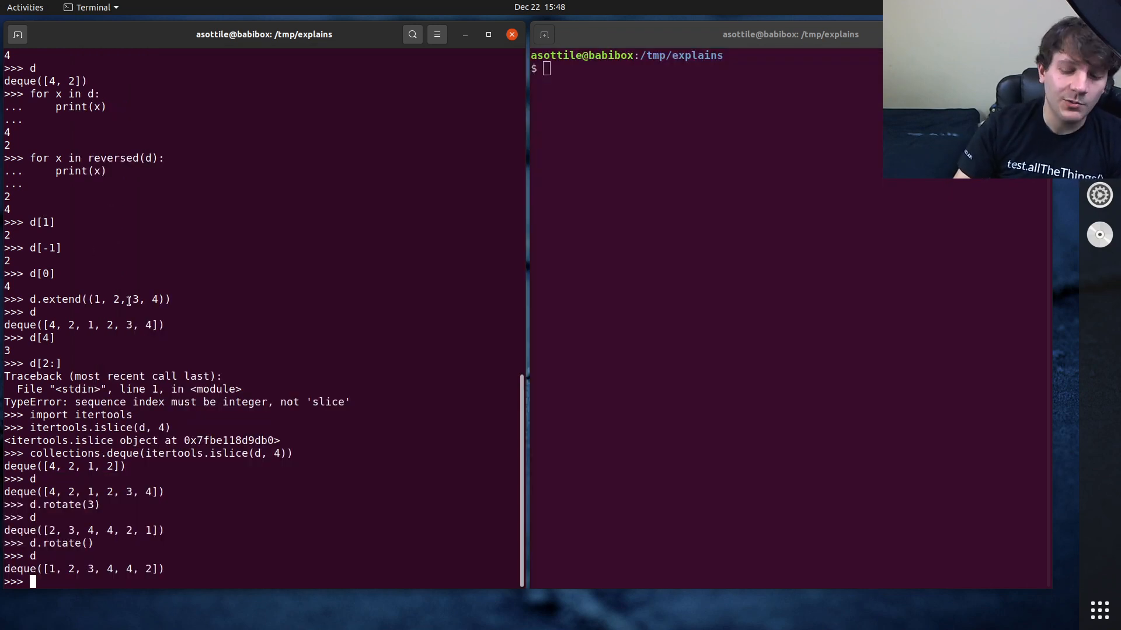
{"action": "type", "text": "bounded_deque = co"}
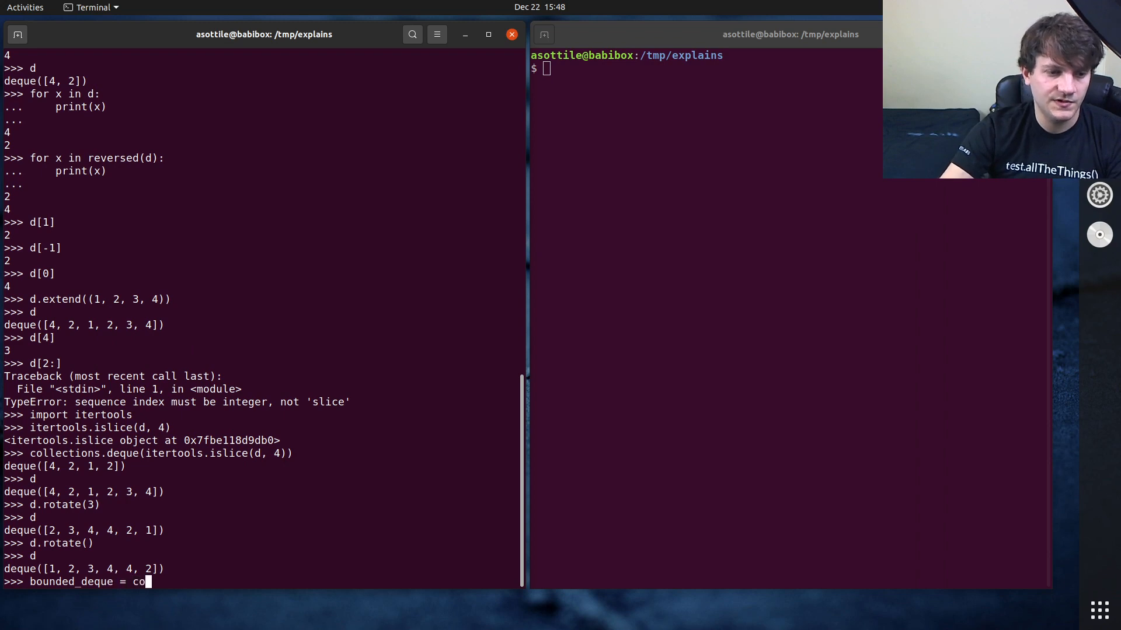
Step: Create bounded_deque = collections.deque(maxlen=3) and display it as appends of 1-4 push out 1
{"action": "type", "text": "llections.deque"}
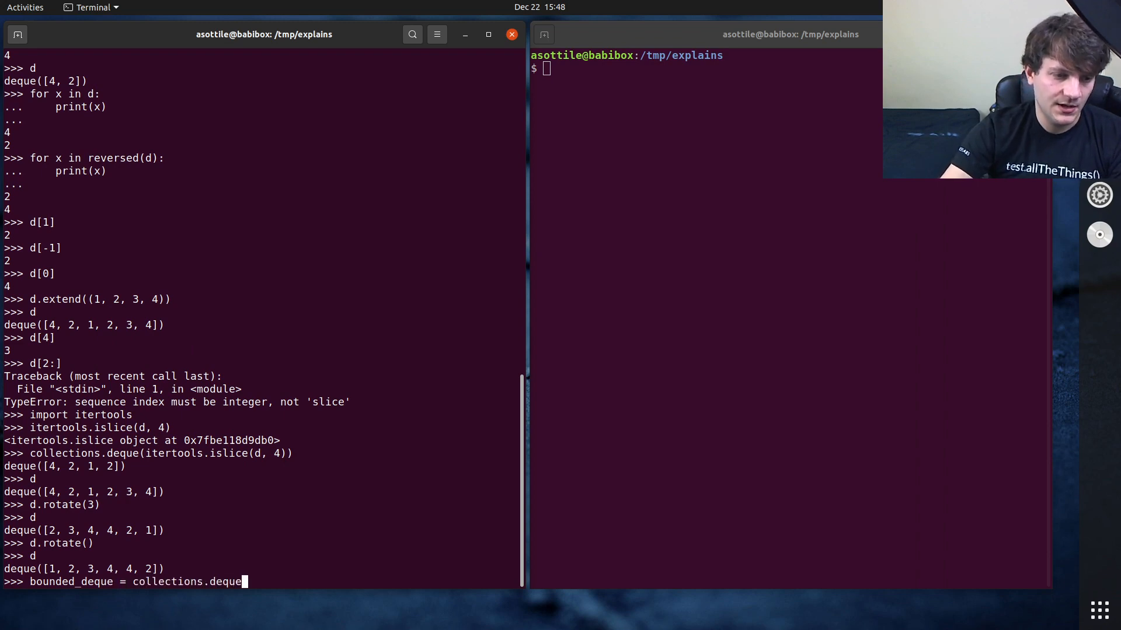
{"action": "type", "text": "(maxlen=3"}
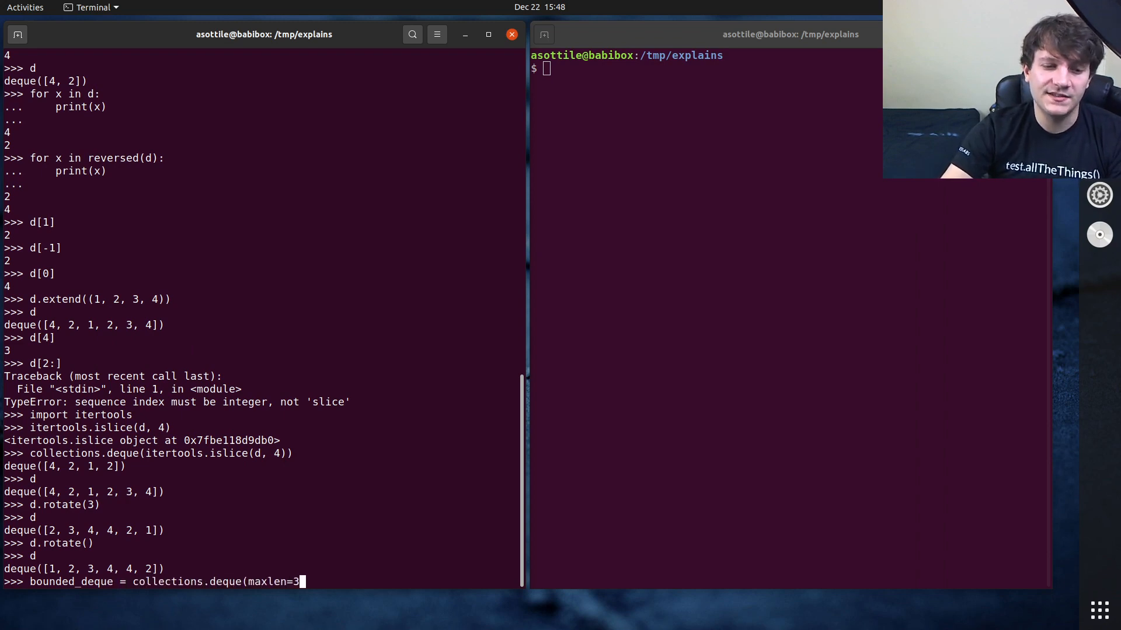
{"action": "key", "text": "Return"}
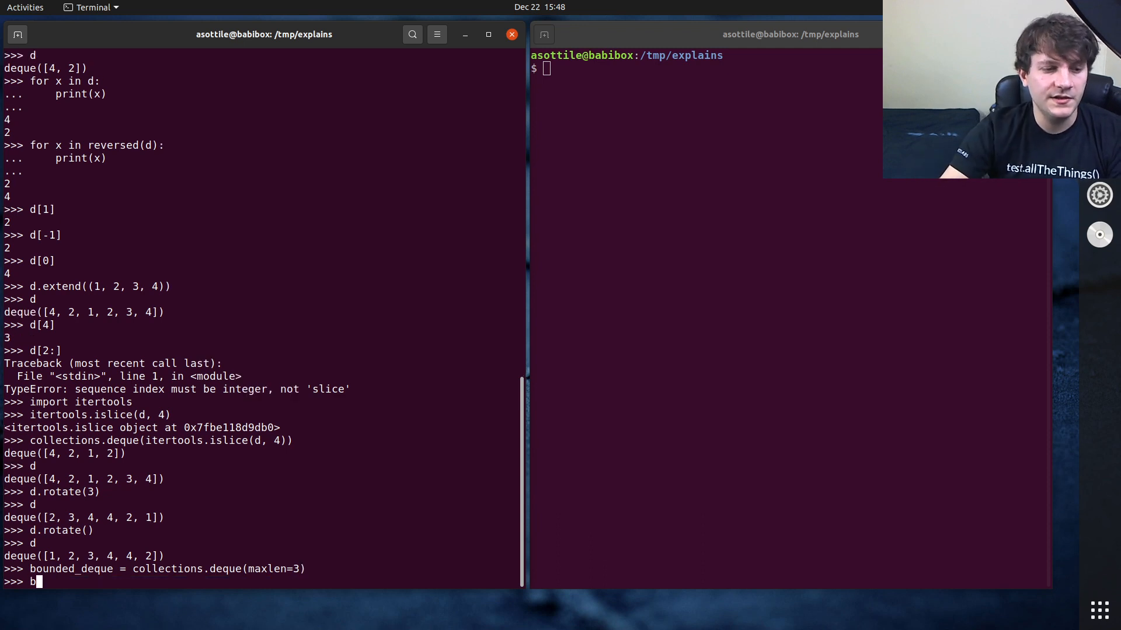
{"action": "type", "text": "ounded_Deque"}
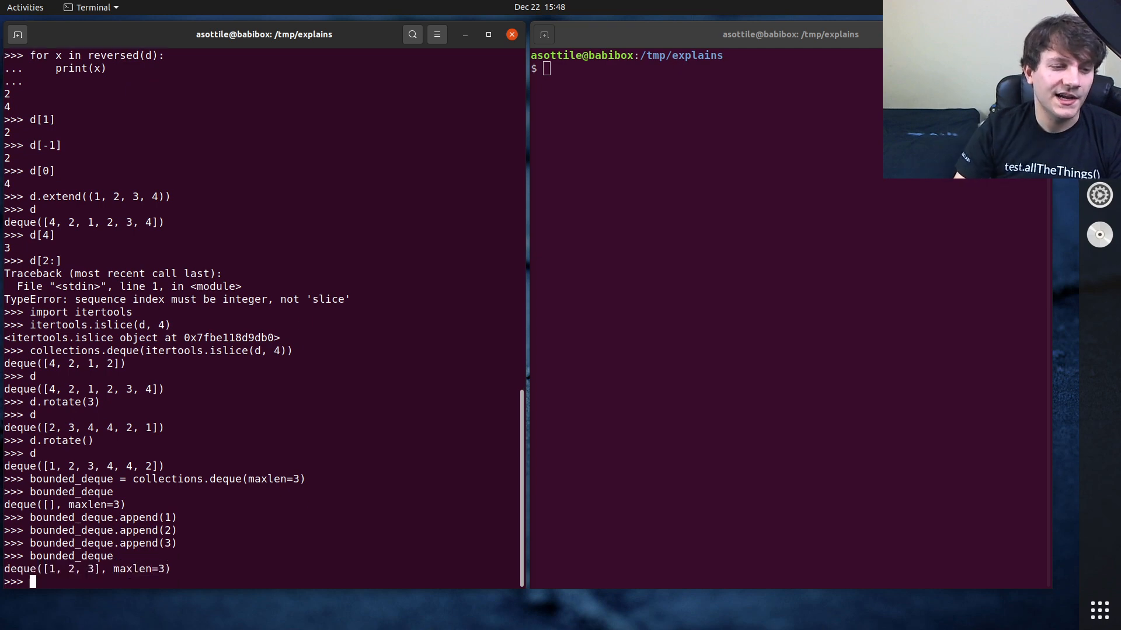
{"action": "type", "text": "bounded_deque"}
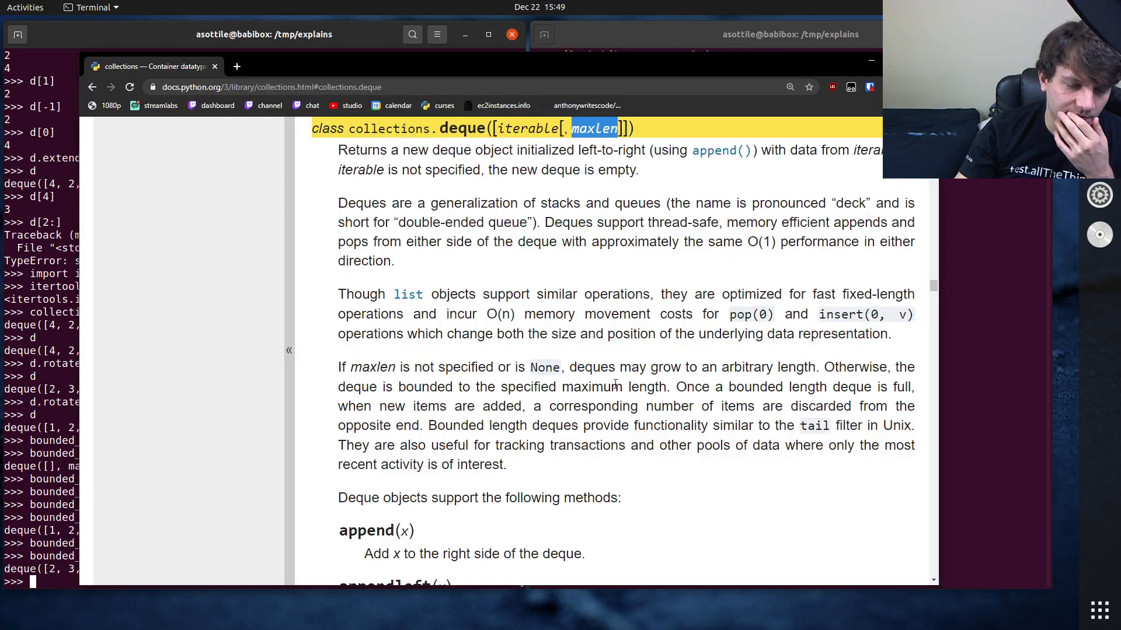
Step: Scroll the deque docs past the insert entry and follow its IndexError link to Built-in Exceptions
{"action": "scroll", "scroll_direction": "down", "scroll_amount": 3}
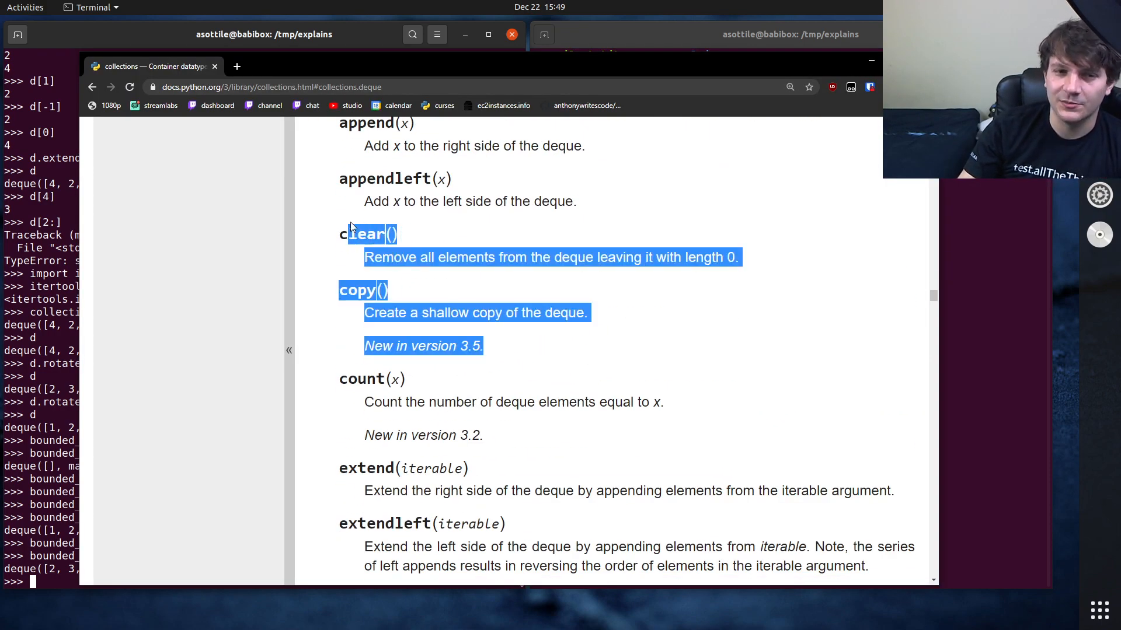
{"action": "scroll", "scroll_direction": "down", "scroll_amount": 3}
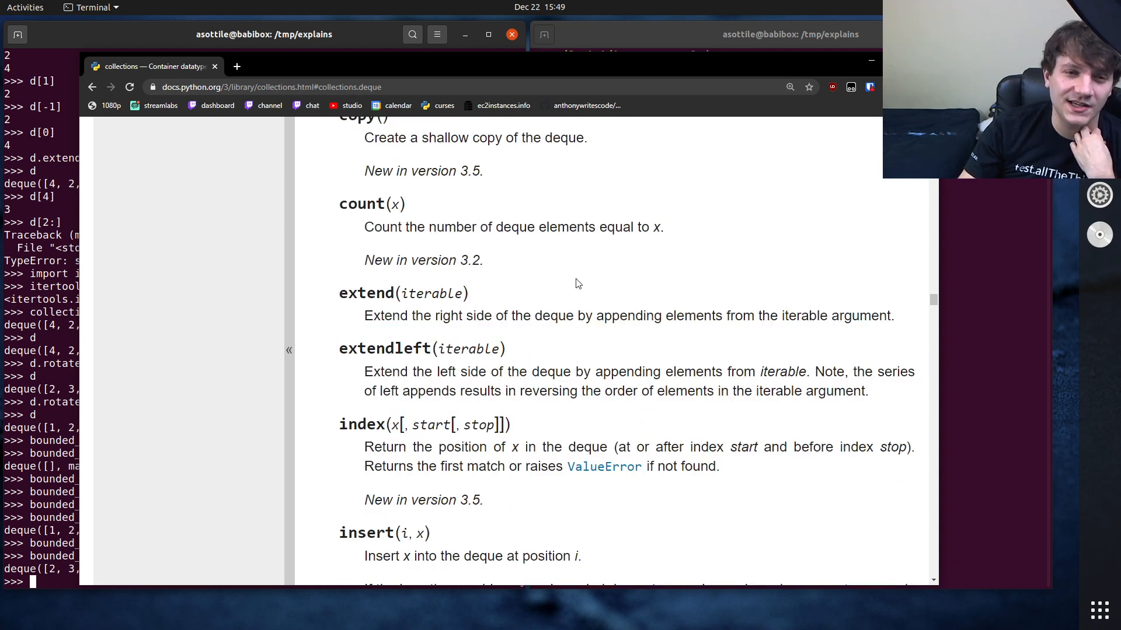
{"action": "mouse_move", "coordinate": [572, 371]}
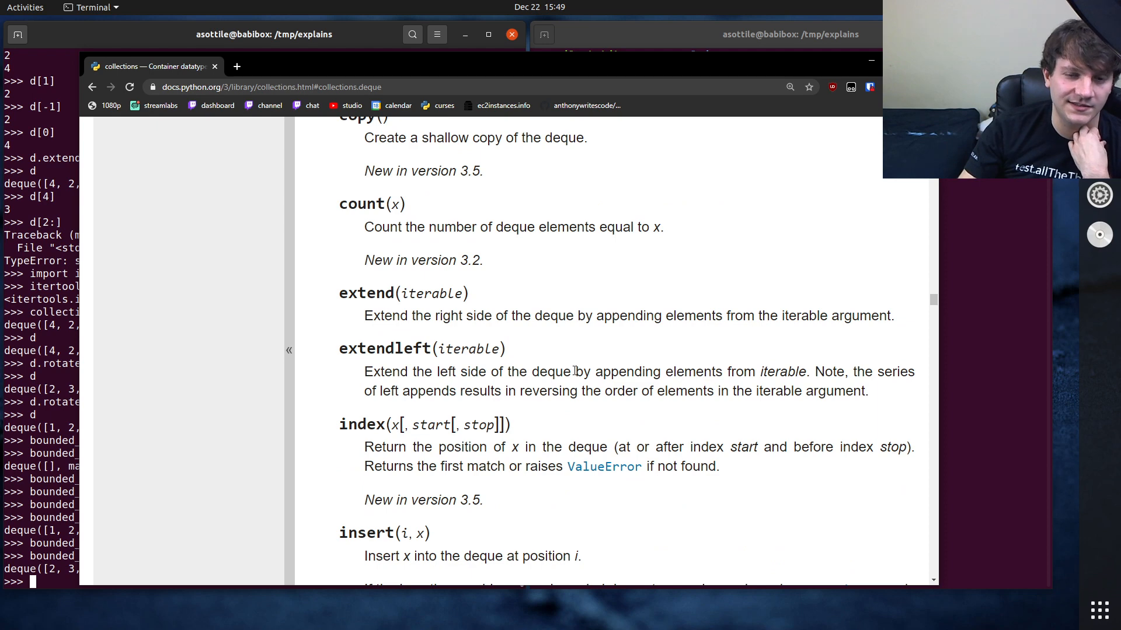
{"action": "scroll", "scroll_direction": "down", "scroll_amount": 3}
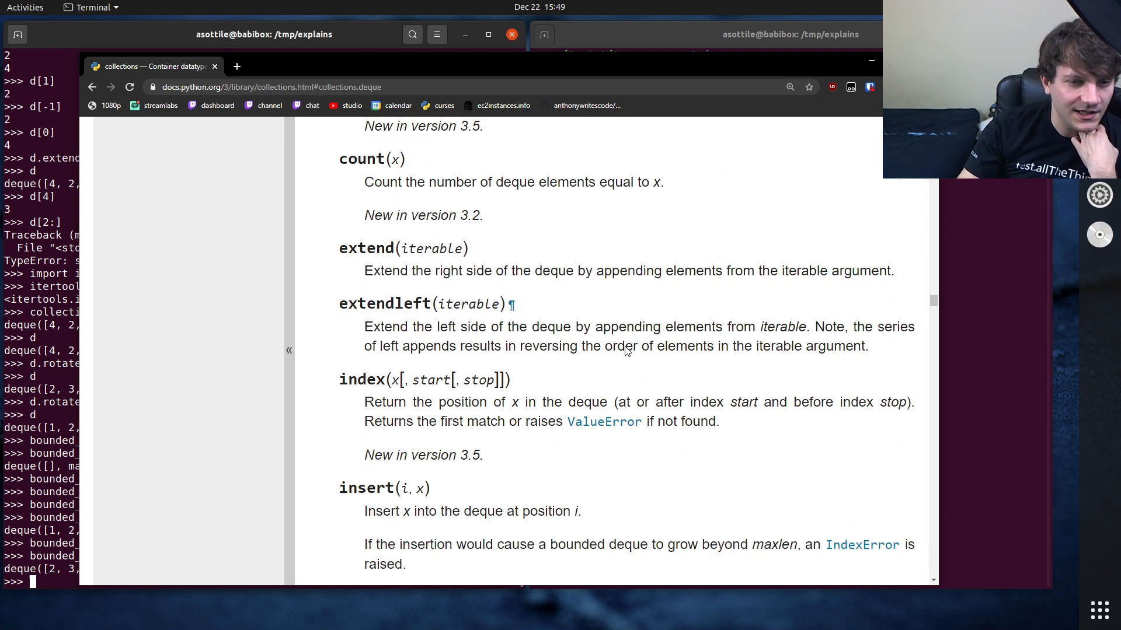
{"action": "scroll", "scroll_direction": "down", "scroll_amount": 3}
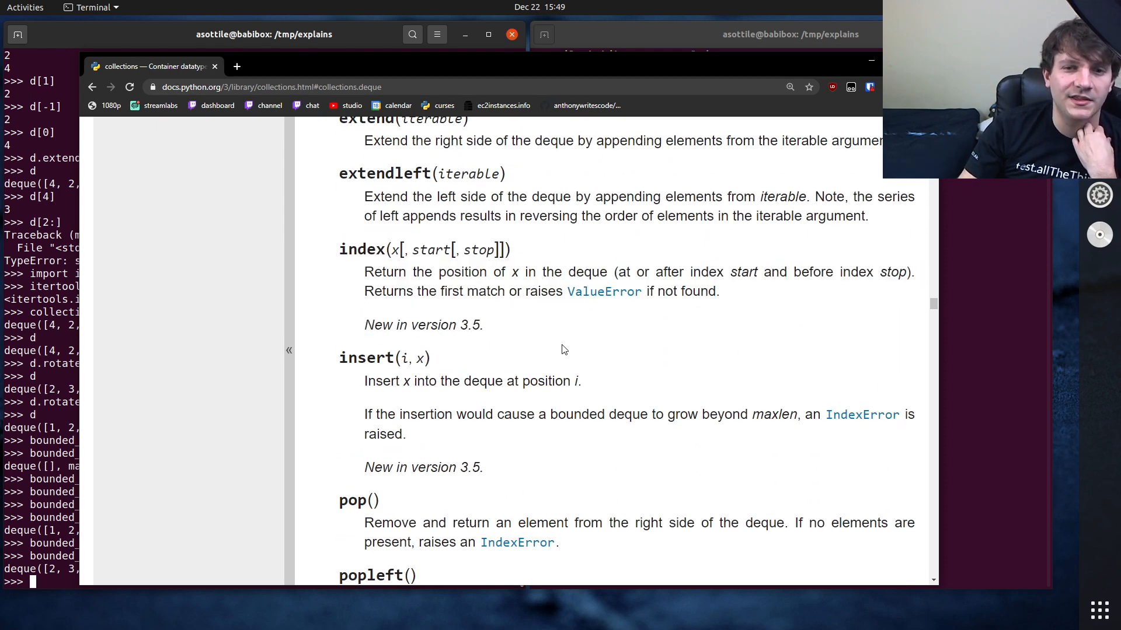
{"action": "mouse_move", "coordinate": [518, 329]}
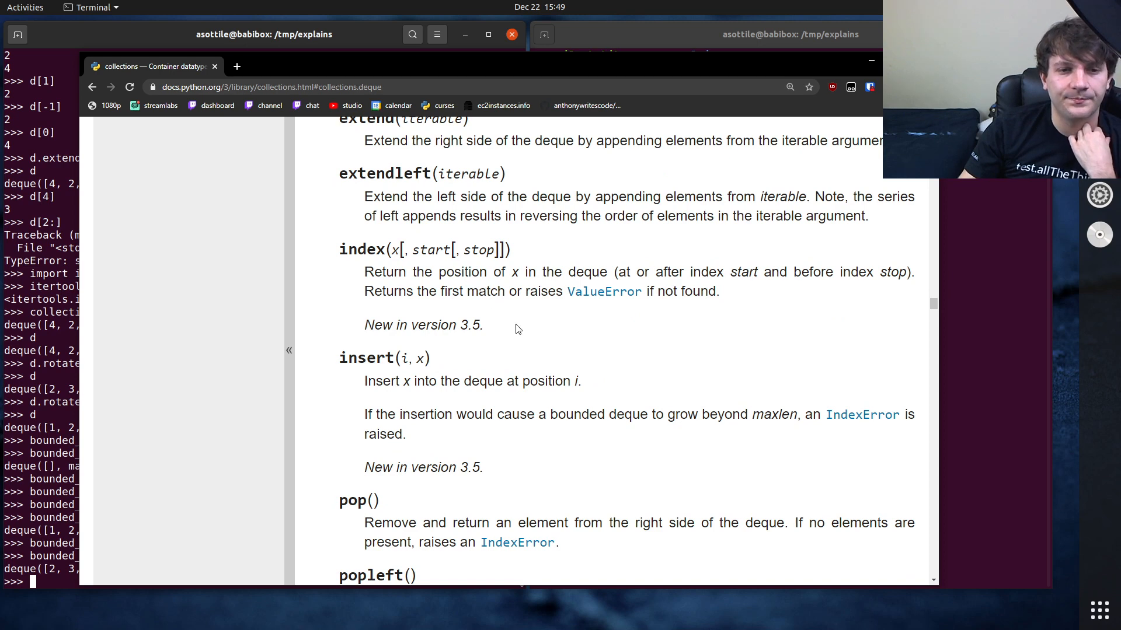
{"action": "scroll", "scroll_direction": "down", "scroll_amount": 3}
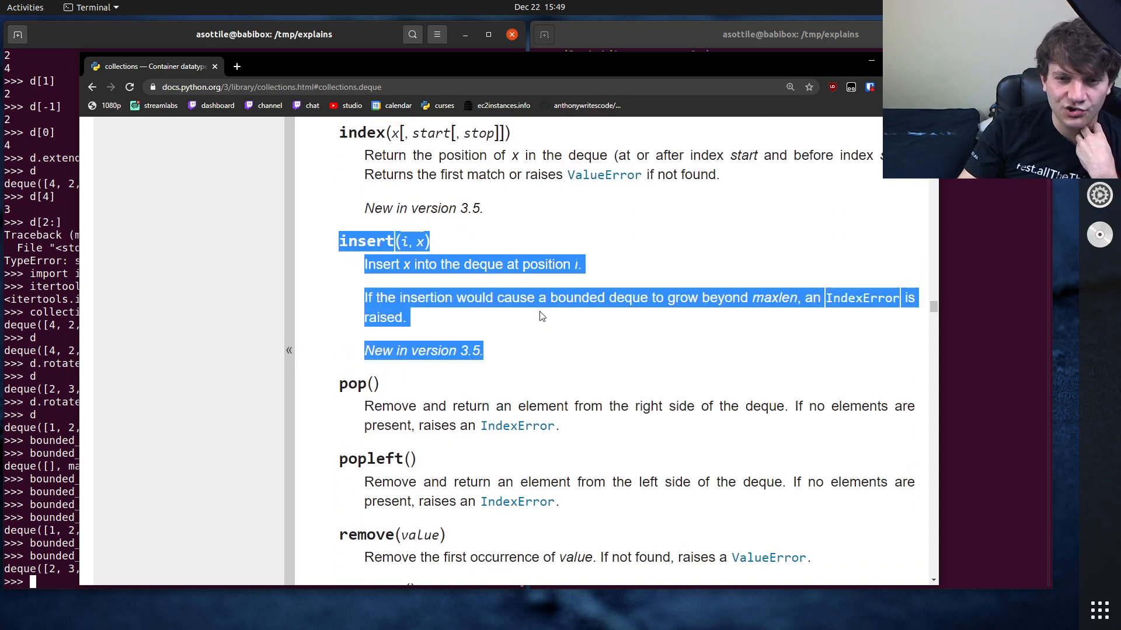
{"action": "left_click", "coordinate": [336, 254]}
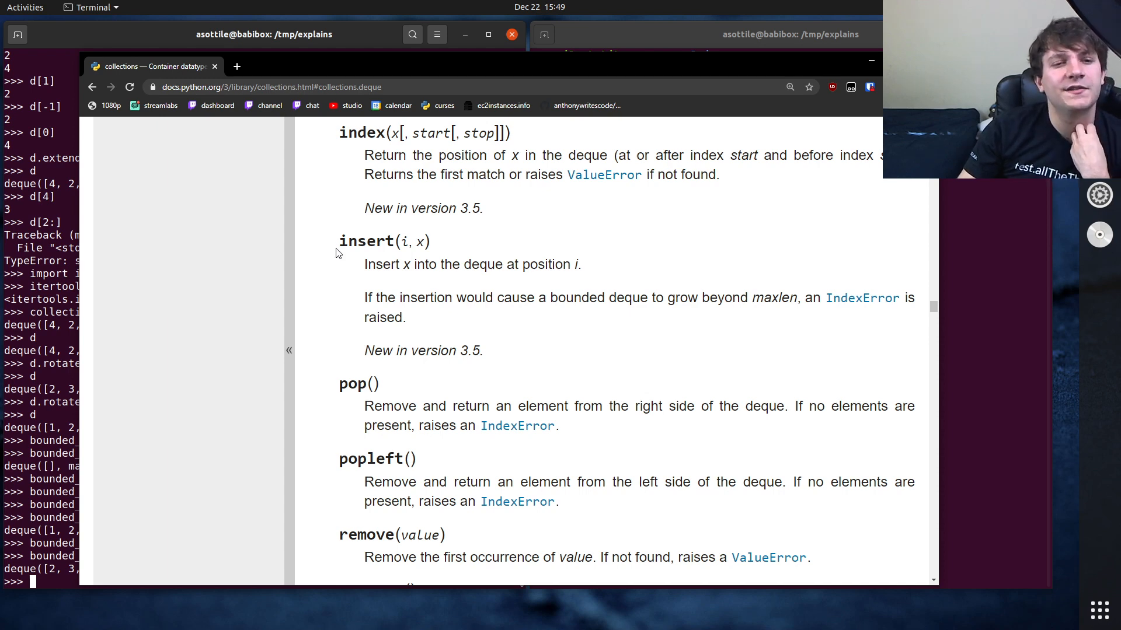
{"action": "mouse_move", "coordinate": [532, 330]}
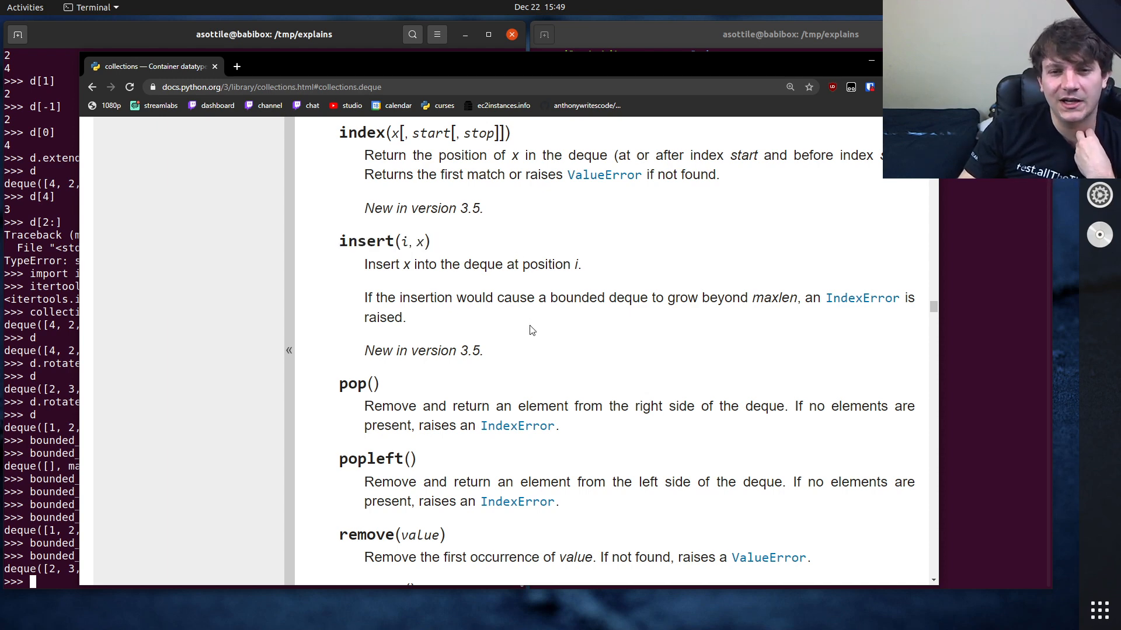
{"action": "mouse_move", "coordinate": [472, 282]}
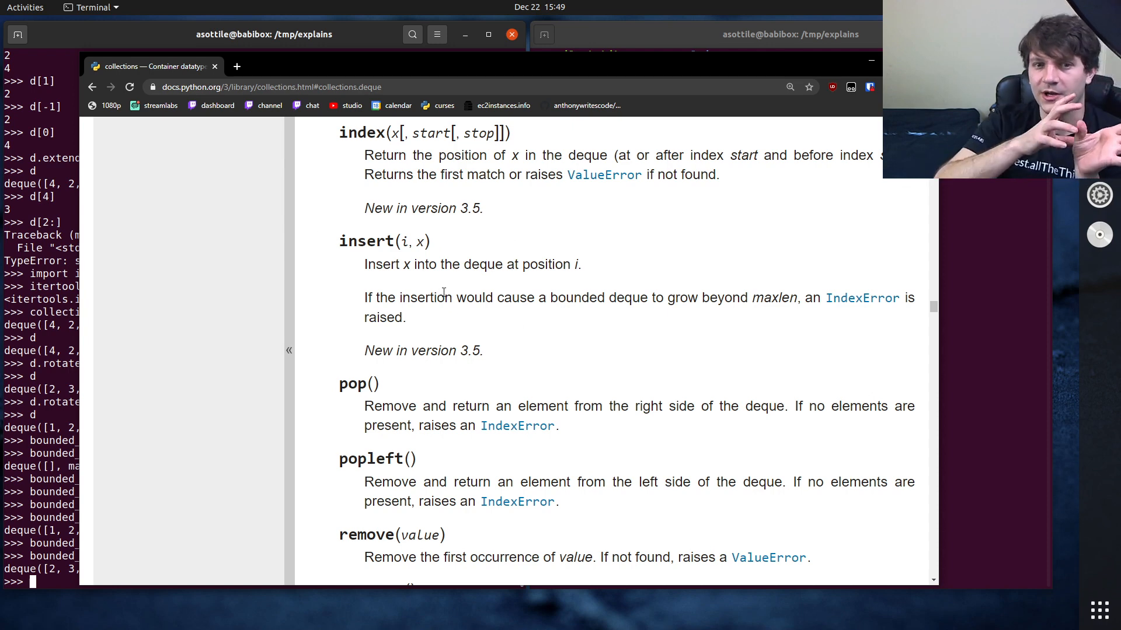
{"action": "scroll", "scroll_direction": "down", "scroll_amount": 3}
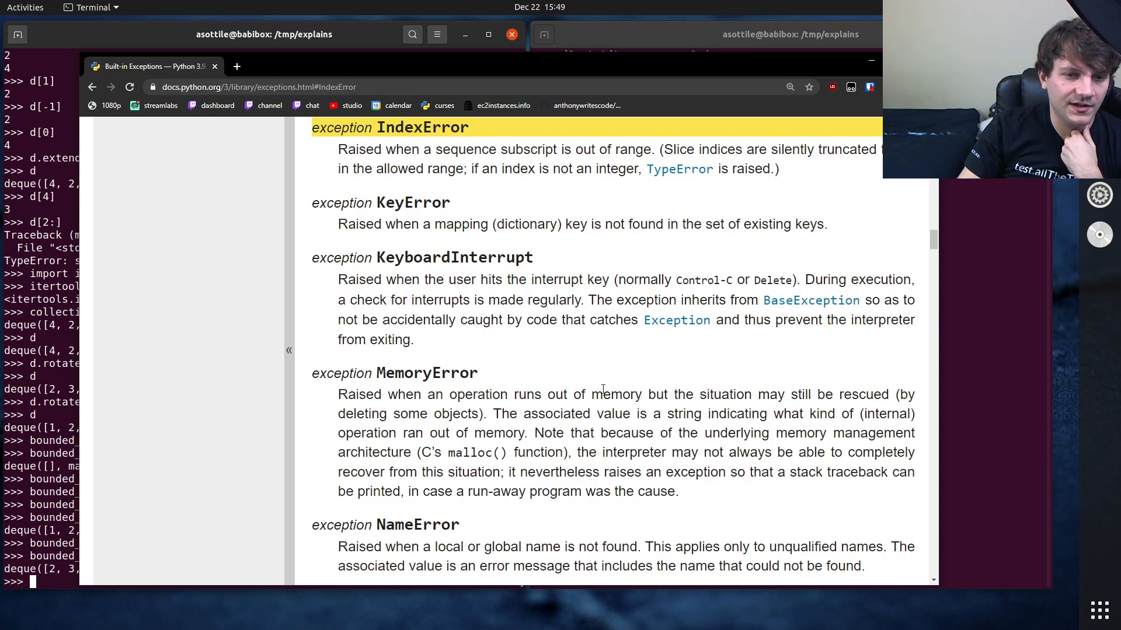
{"action": "left_click", "coordinate": [91, 86]}
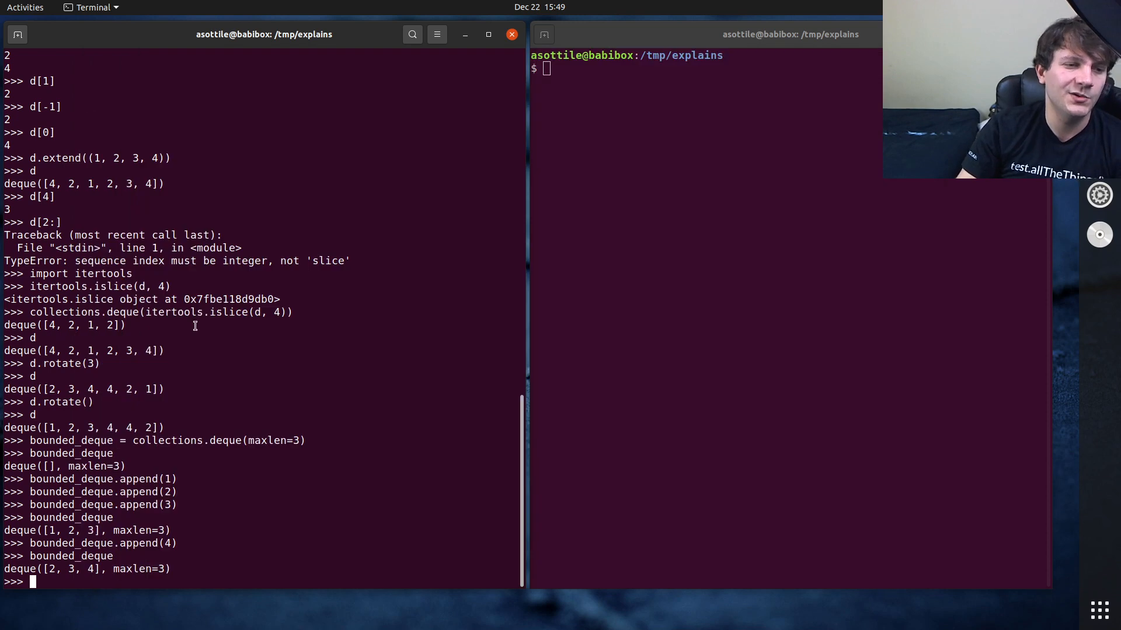
Step: Show d, reverse it in place with d.reverse(), and show the reversed deque
{"action": "type", "text": "deque"}
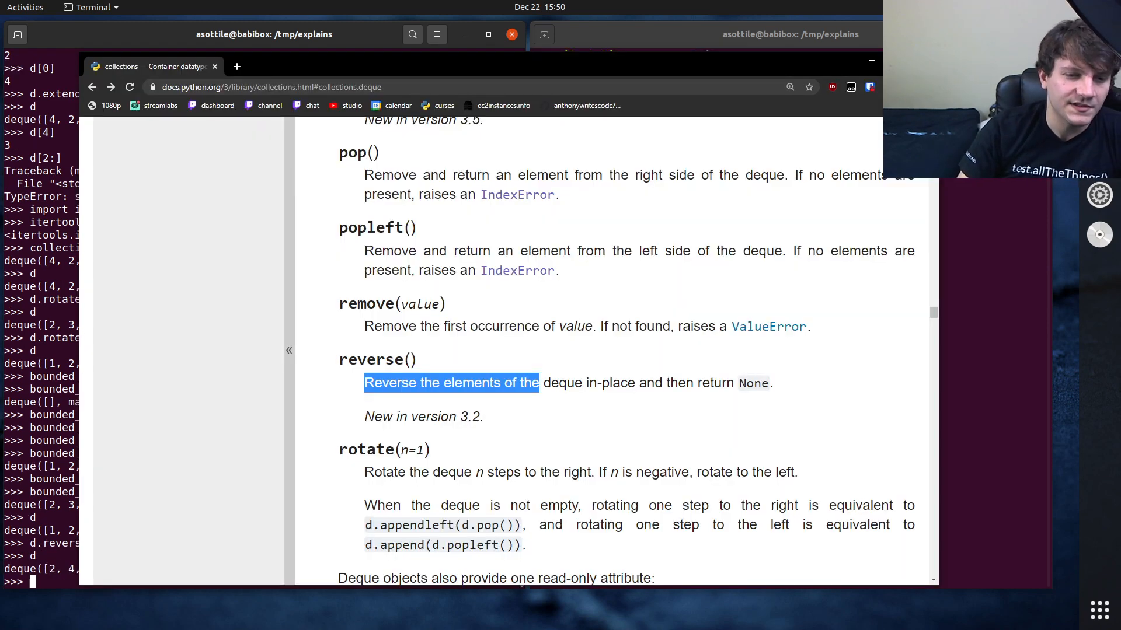
Step: Scroll the deque docs through reverse, rotate, maxlen and the worked example to the Recipes section
{"action": "scroll", "scroll_direction": "down", "scroll_amount": 3}
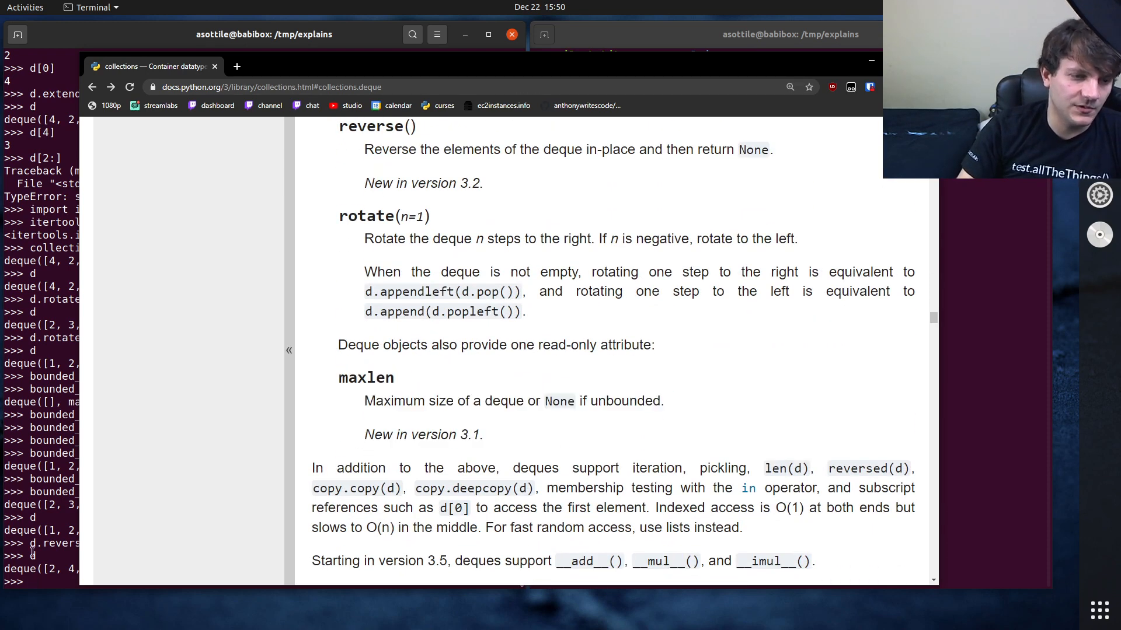
{"action": "scroll", "scroll_direction": "down", "scroll_amount": 3}
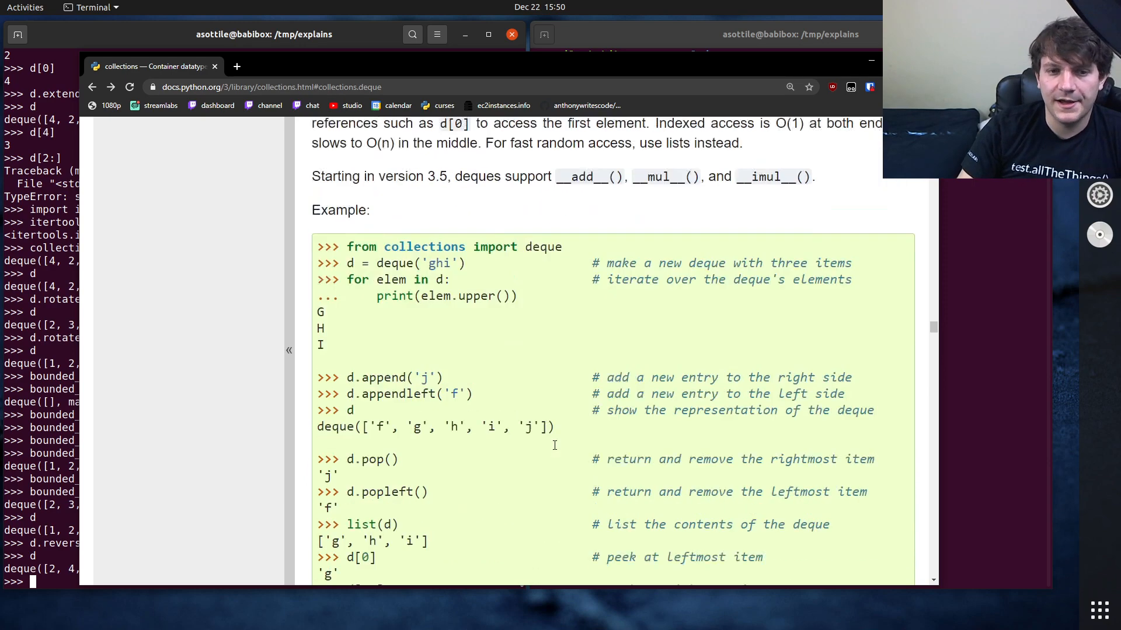
{"action": "scroll", "scroll_direction": "down", "scroll_amount": 3}
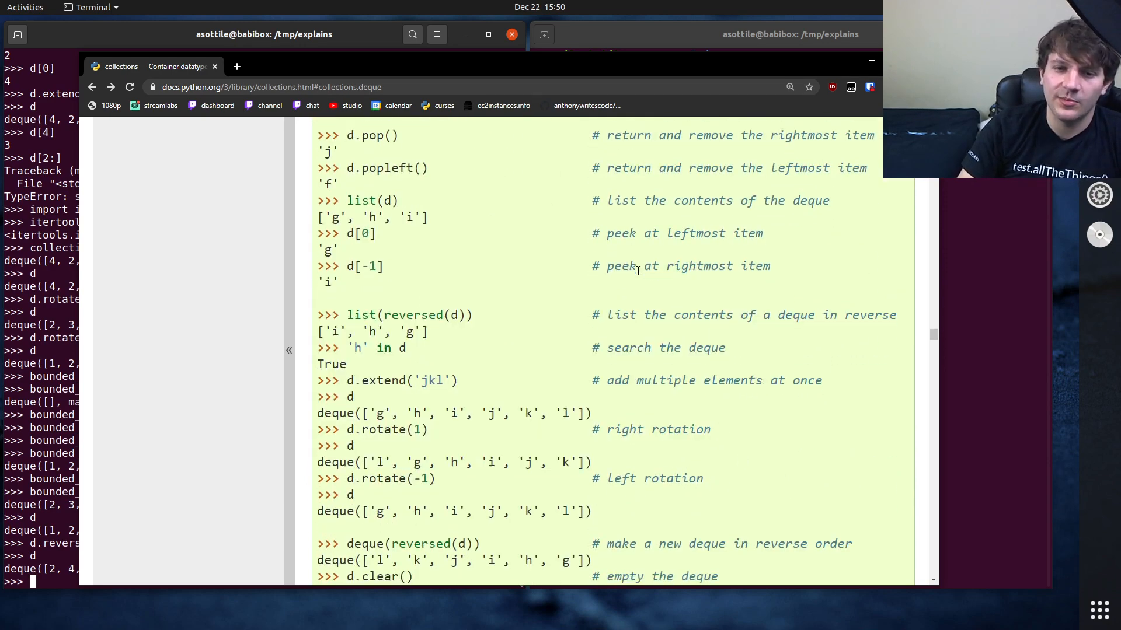
{"action": "scroll", "scroll_direction": "down", "scroll_amount": 3}
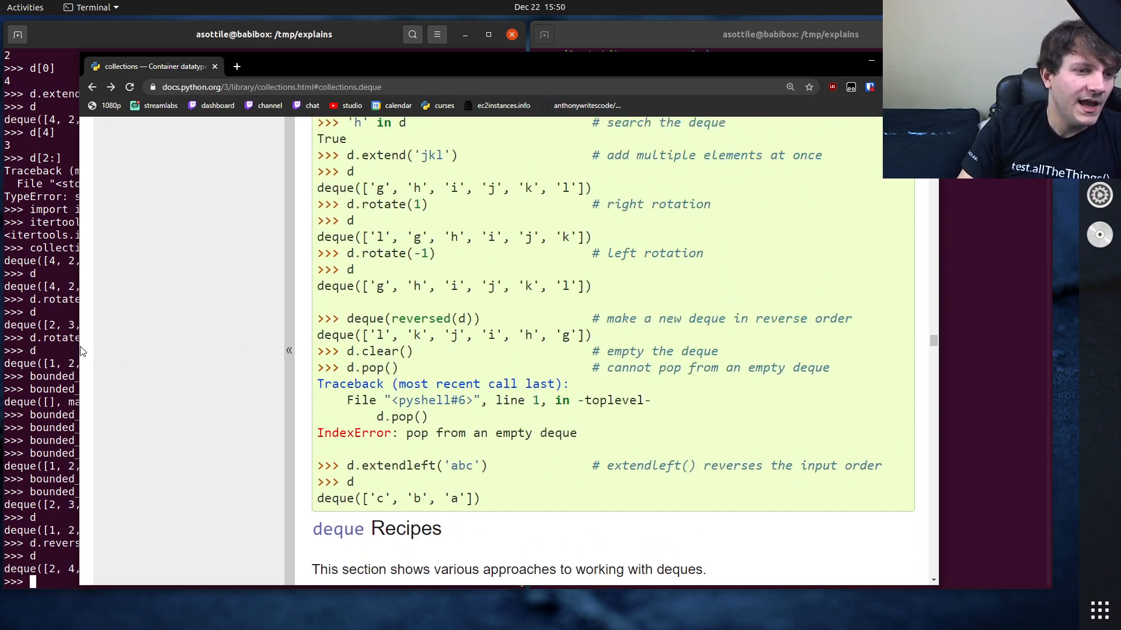